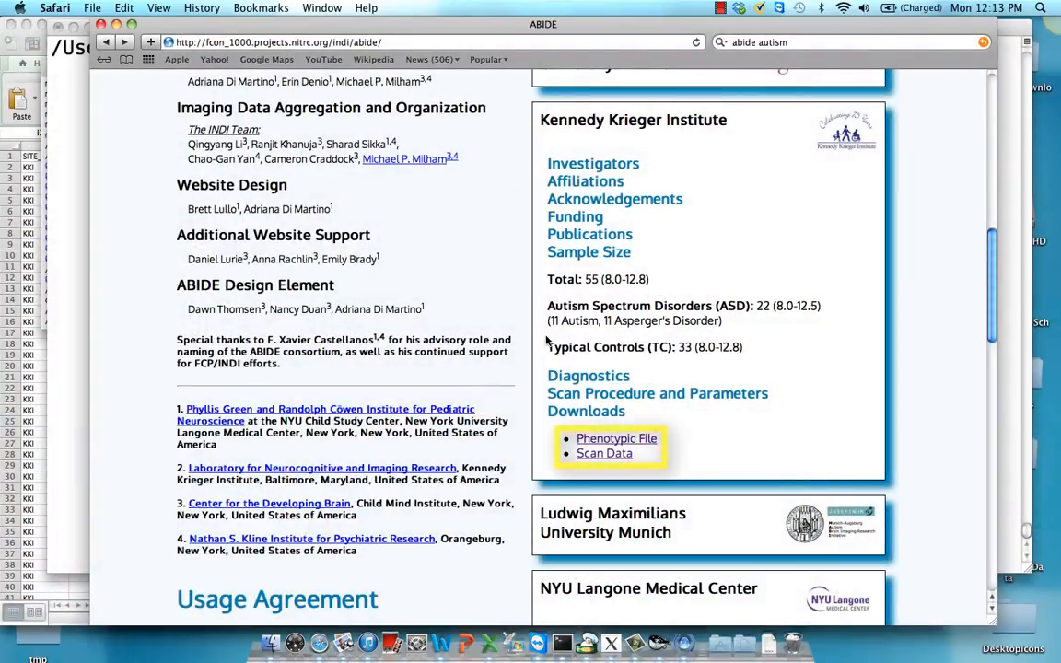
pyautogui.moveTo(624, 143)
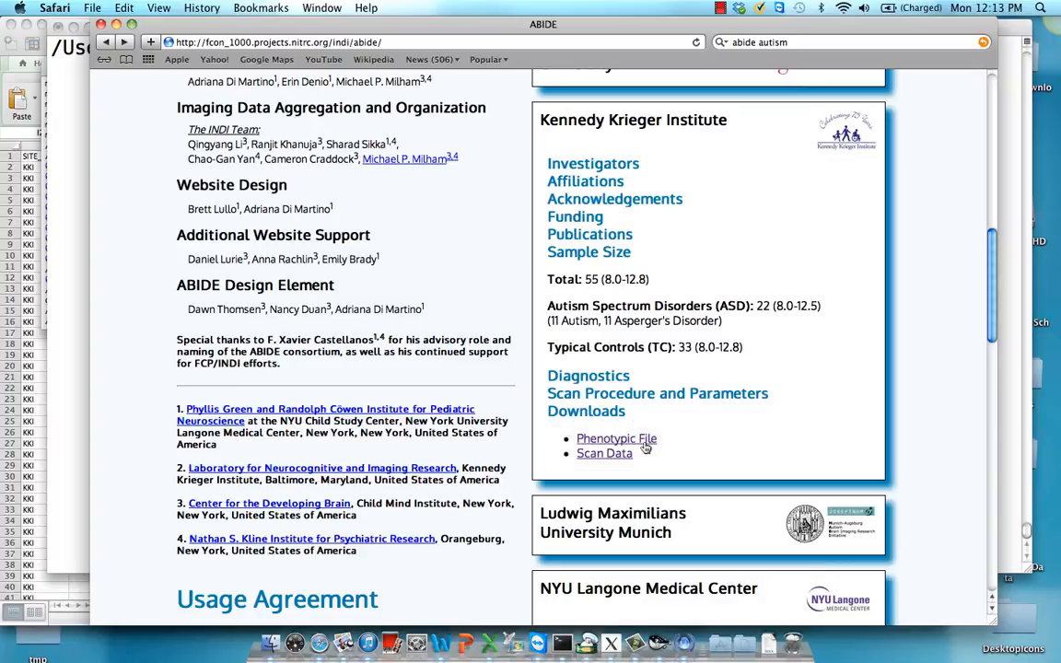
# - Open the Kennedy Krieger Institute phenotypic CSV from the ABIDE downloads as a spreadsheet
pyautogui.click(615, 438)
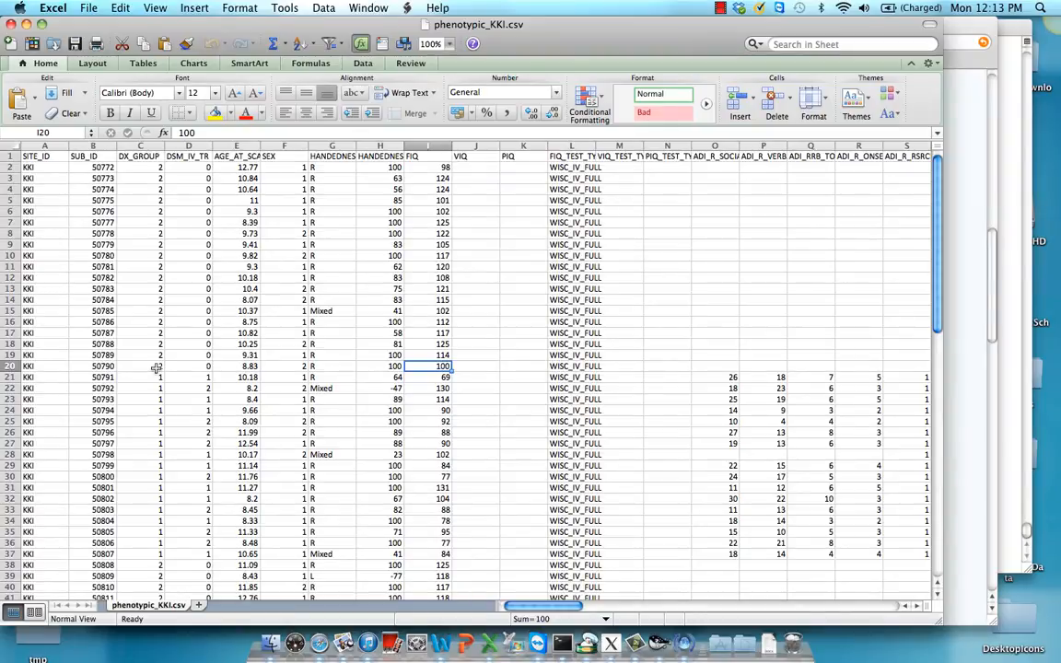
pyautogui.moveTo(176, 394)
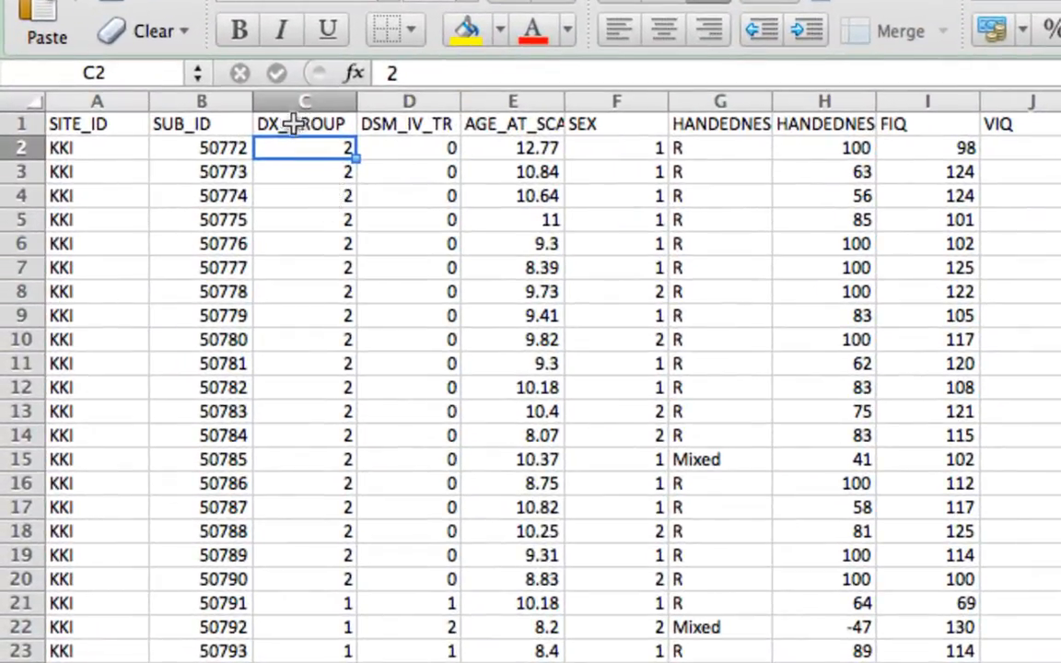
pyautogui.moveTo(221, 151)
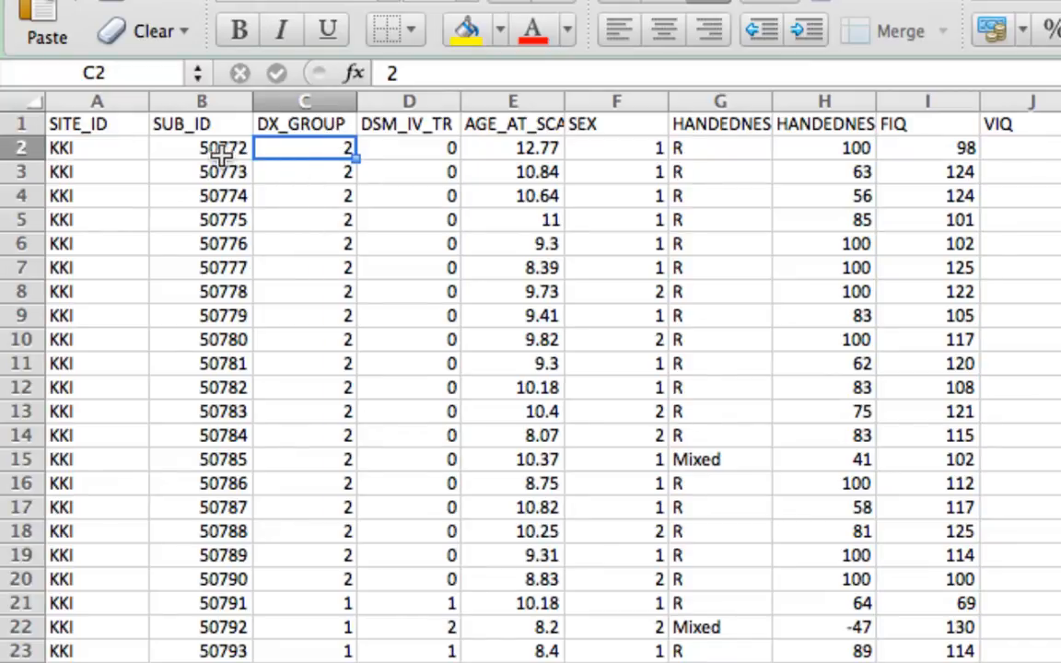
pyautogui.moveTo(471, 571)
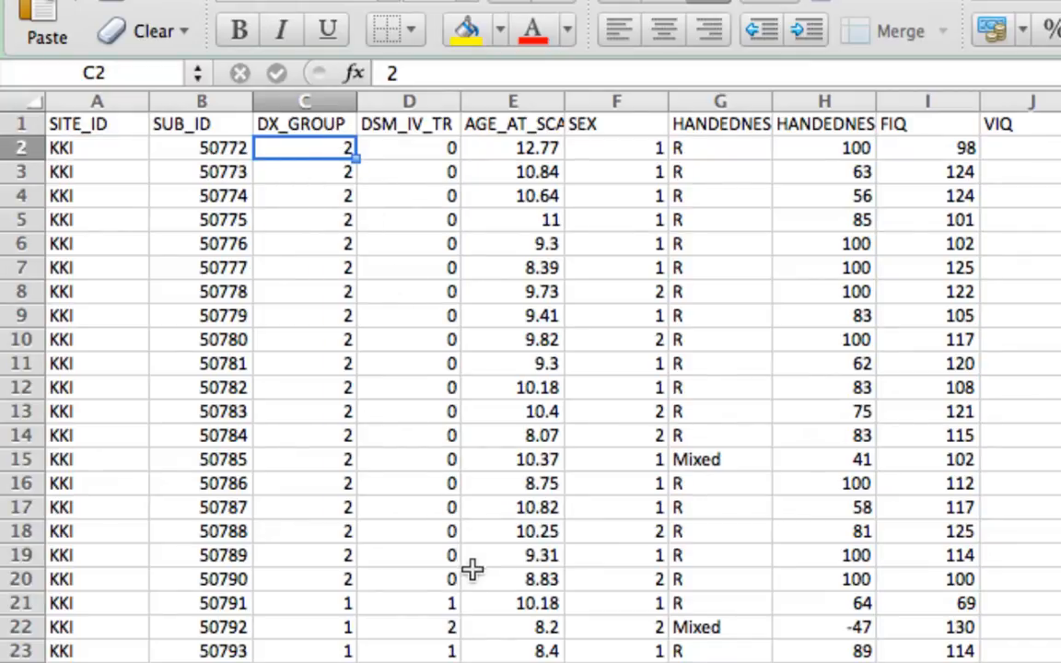
pyautogui.moveTo(838, 458)
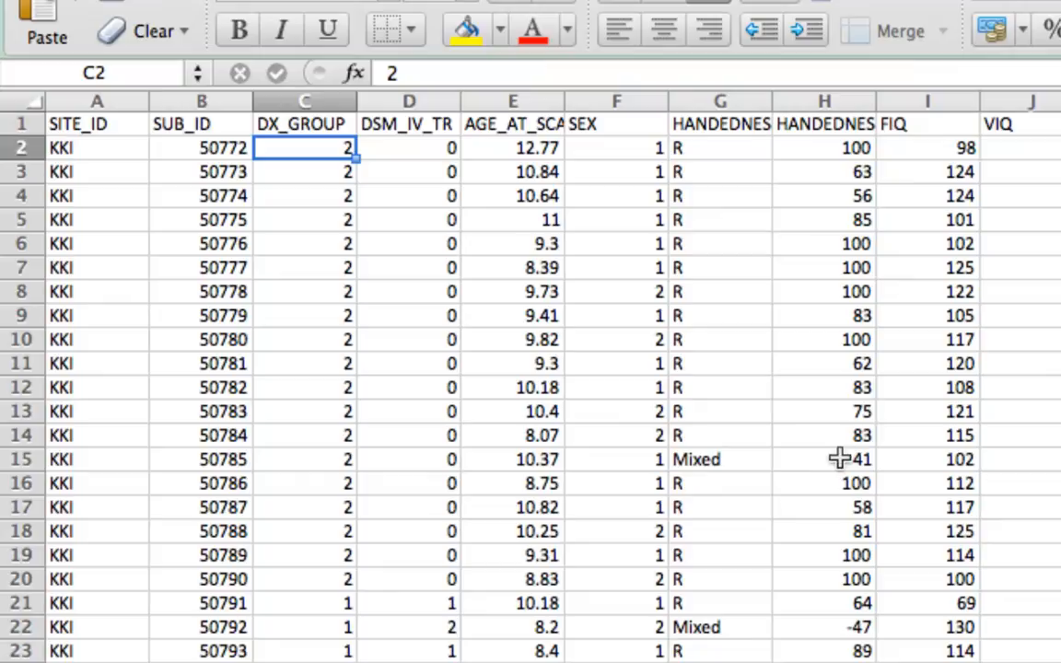
pyautogui.moveTo(667, 459)
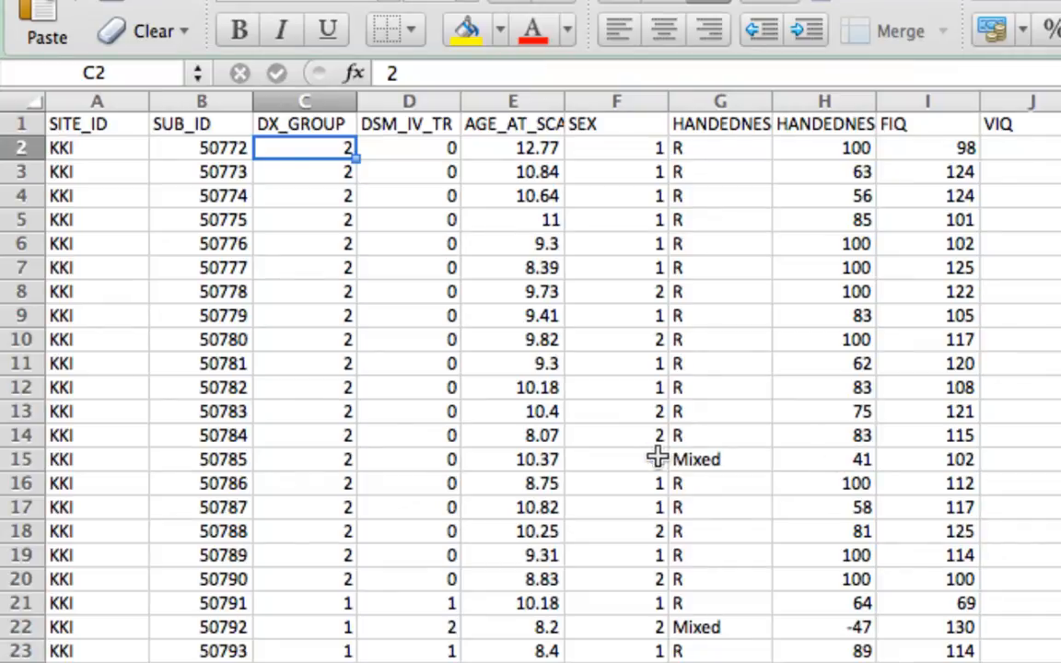
pyautogui.moveTo(350, 391)
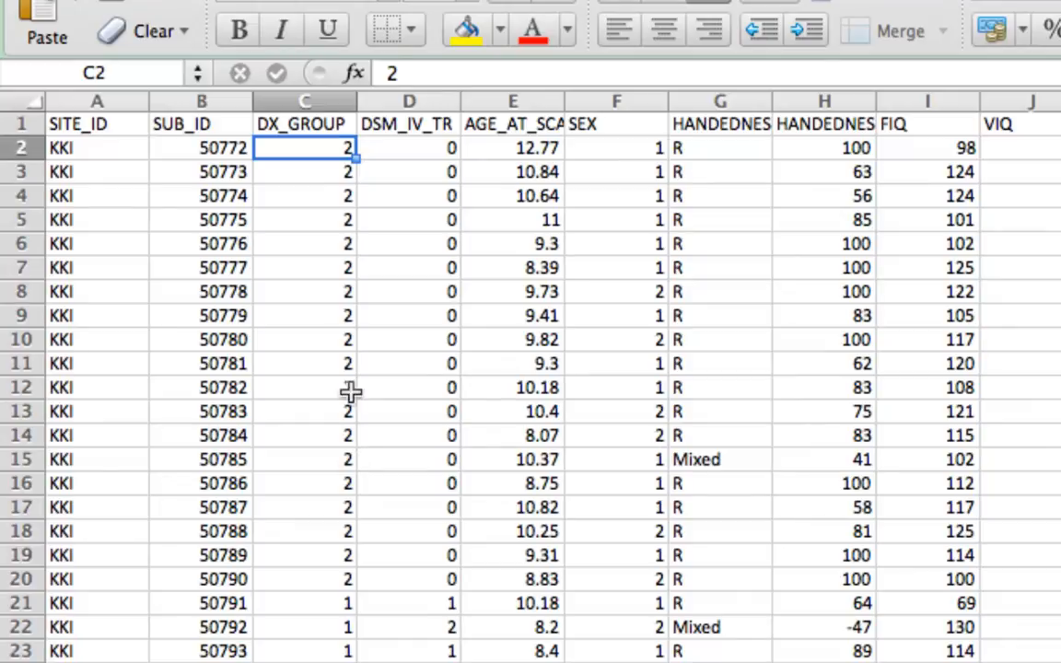
pyautogui.moveTo(324, 412)
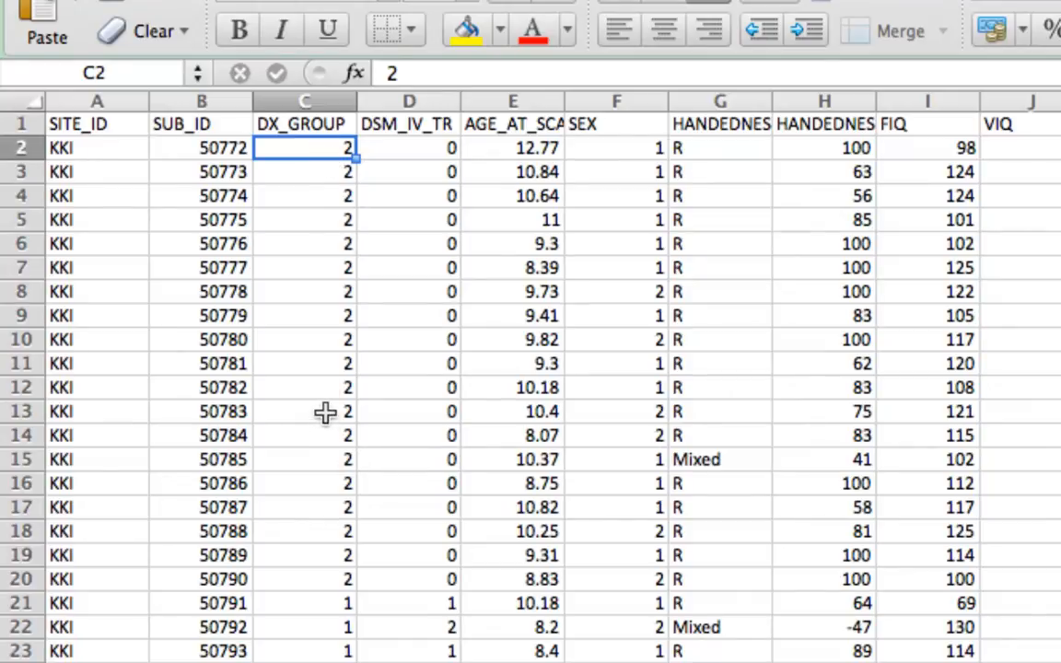
# - Inspect the DX_GROUP codes (1 or 2) across the KKI subject rows, starting at subject 50782
pyautogui.click(304, 387)
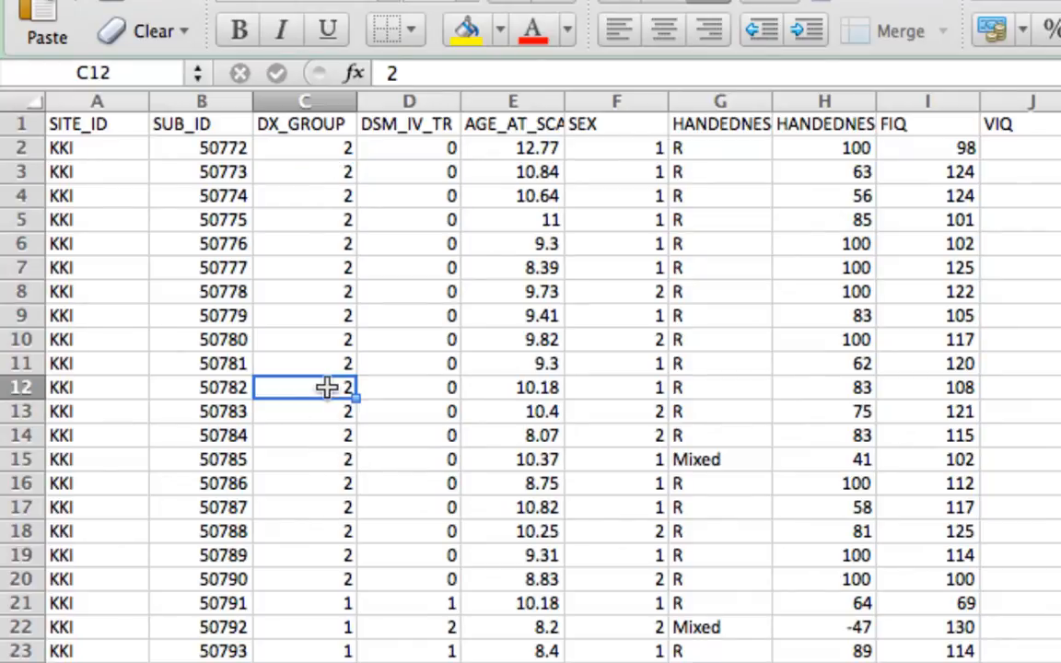
pyautogui.scroll(-3)
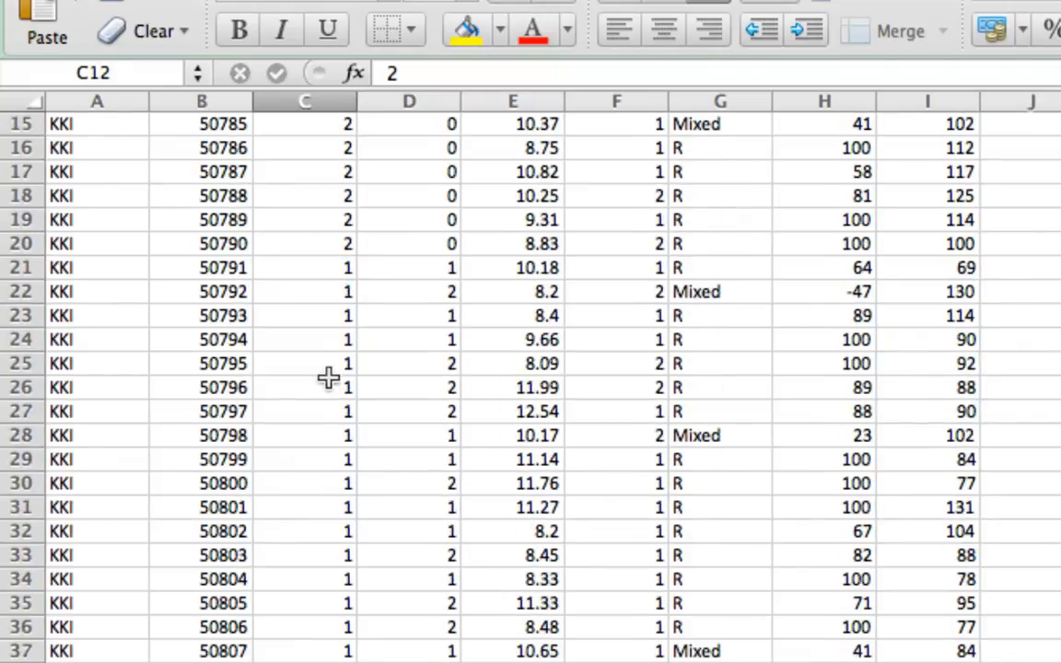
pyautogui.scroll(-3)
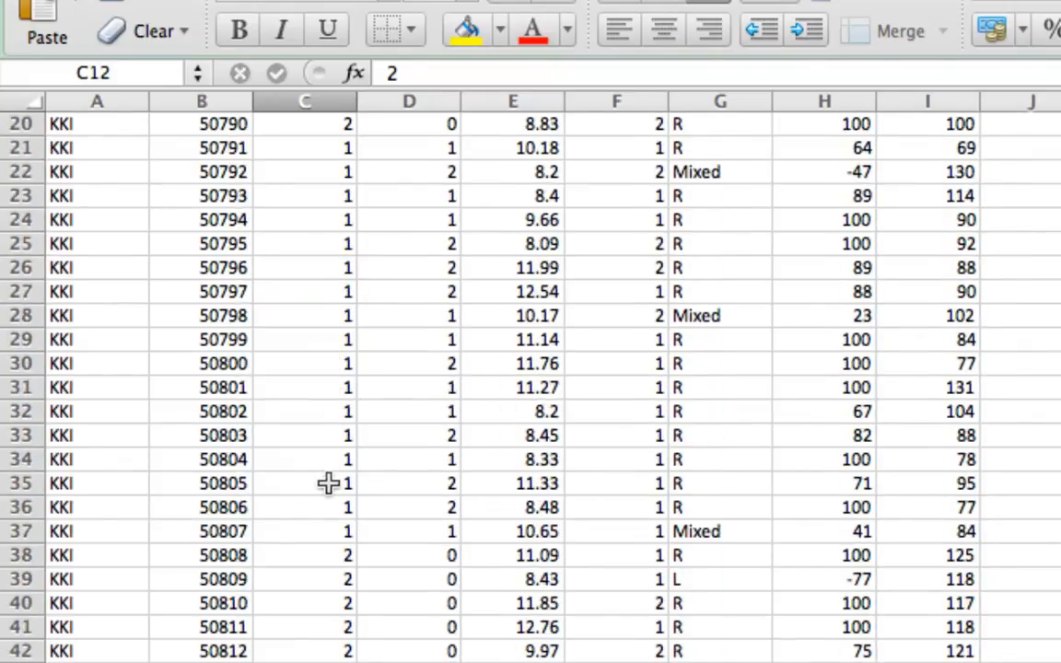
pyautogui.scroll(3)
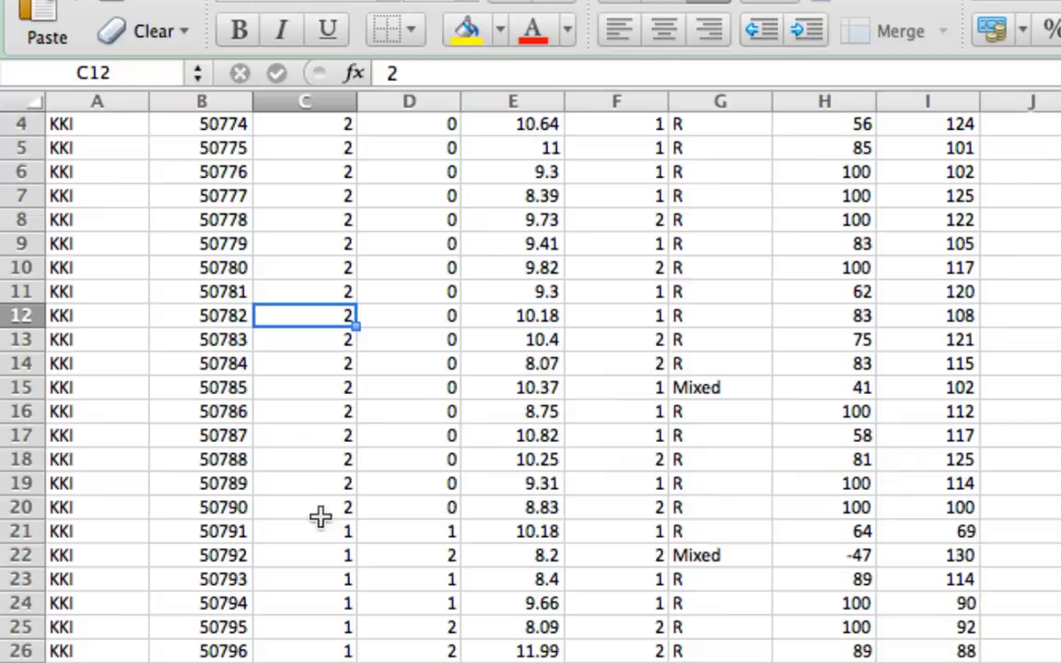
pyautogui.moveTo(342, 401)
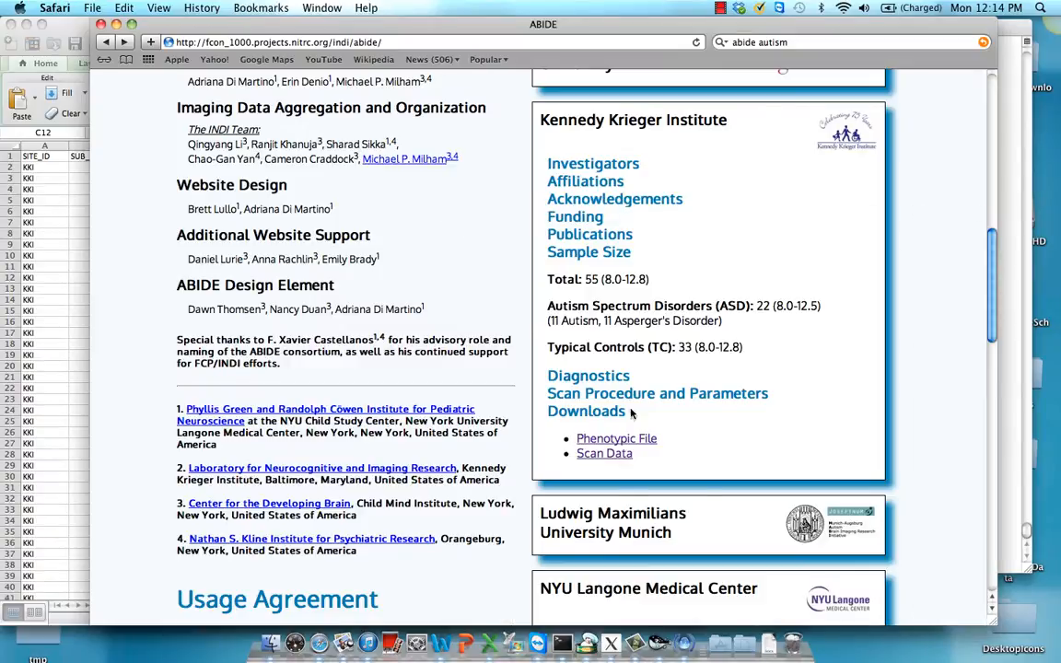
pyautogui.moveTo(563, 643)
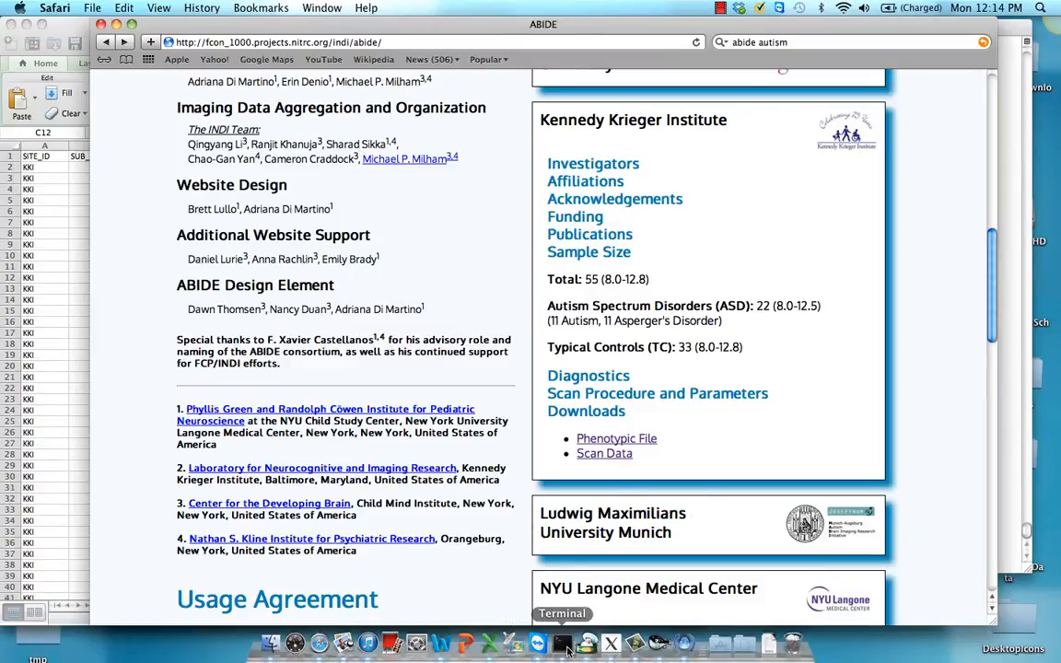
# - Bring the Terminal listing the KKI folder's Autism and Controls directories to the front
pyautogui.click(562, 643)
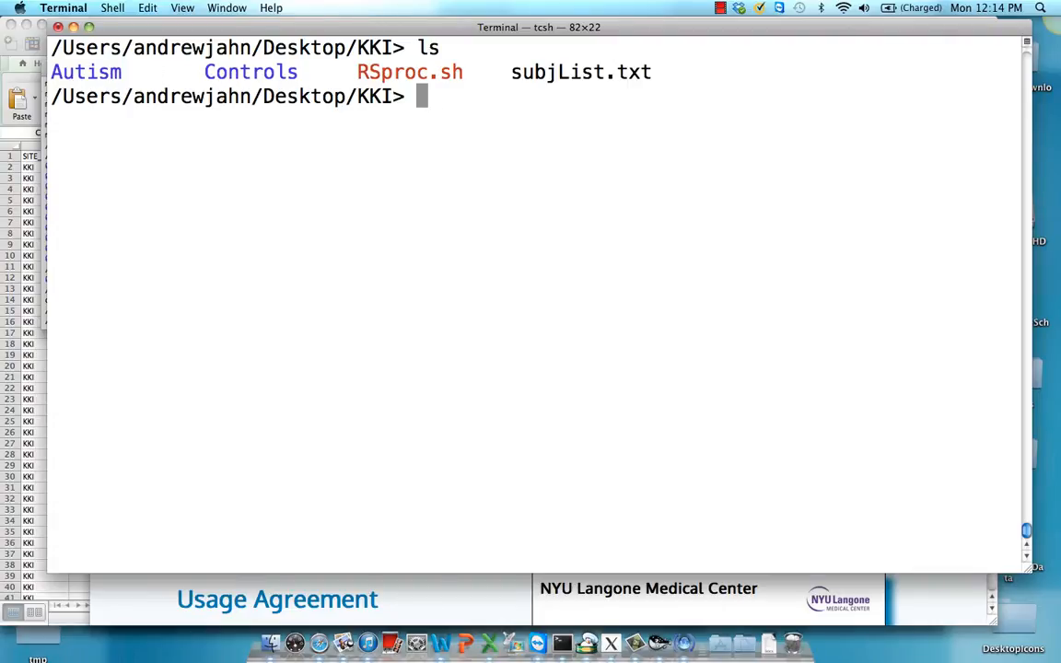
# - Launch uber_ttest.py from the KKI folder
pyautogui.write('uber_ttest.py')
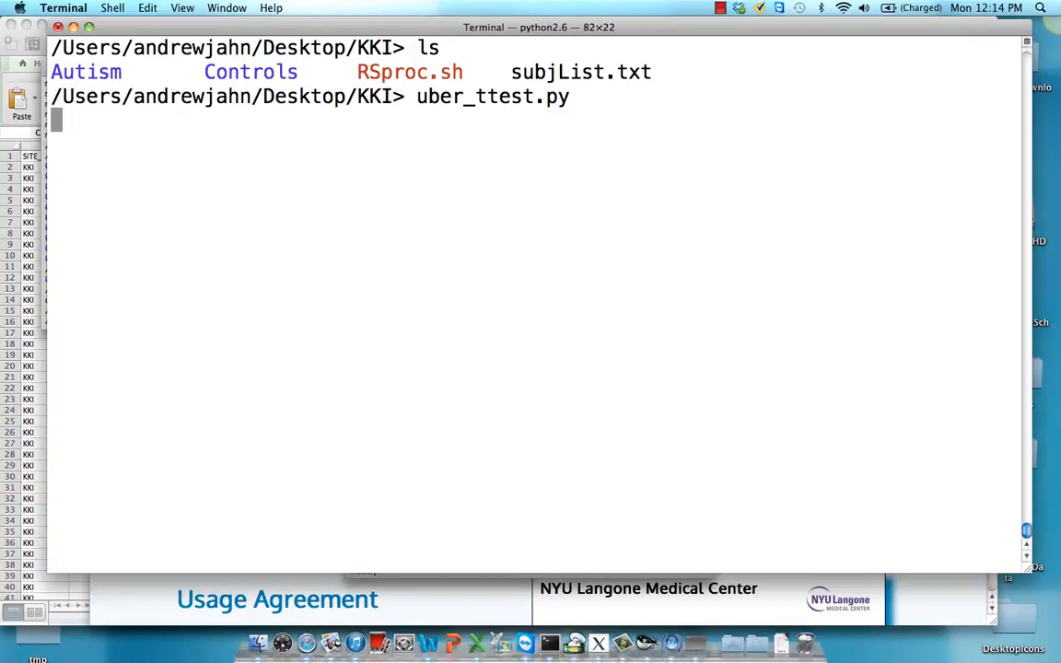
pyautogui.moveTo(696, 641)
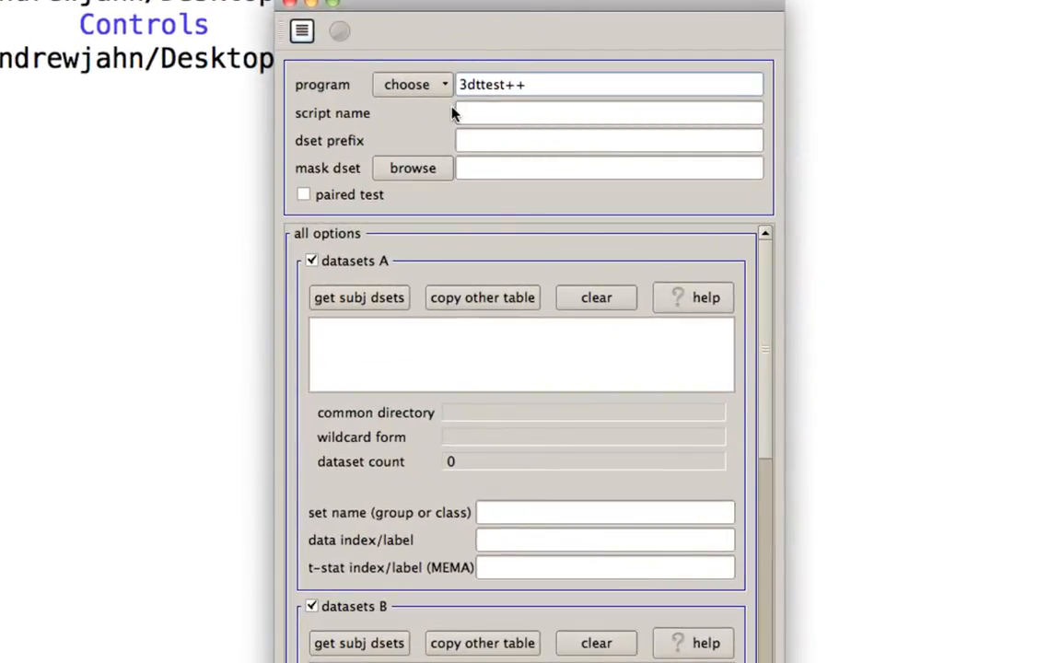
# - Name the 3dttest++ script Controls-Autism and start choosing datasets for group A
pyautogui.write('Cont')
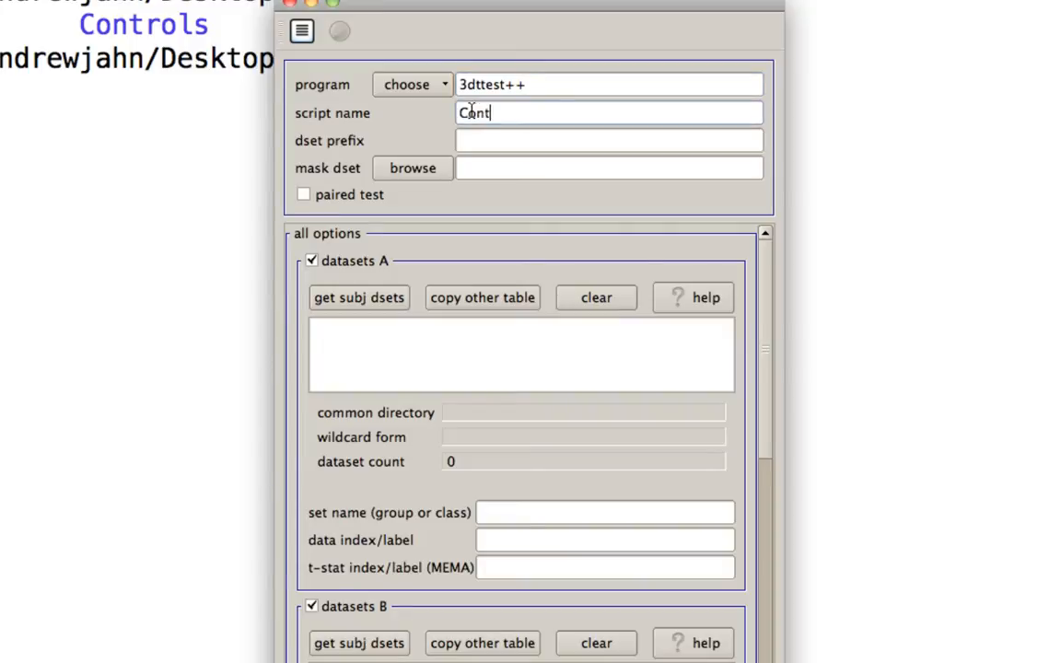
pyautogui.write('rols-')
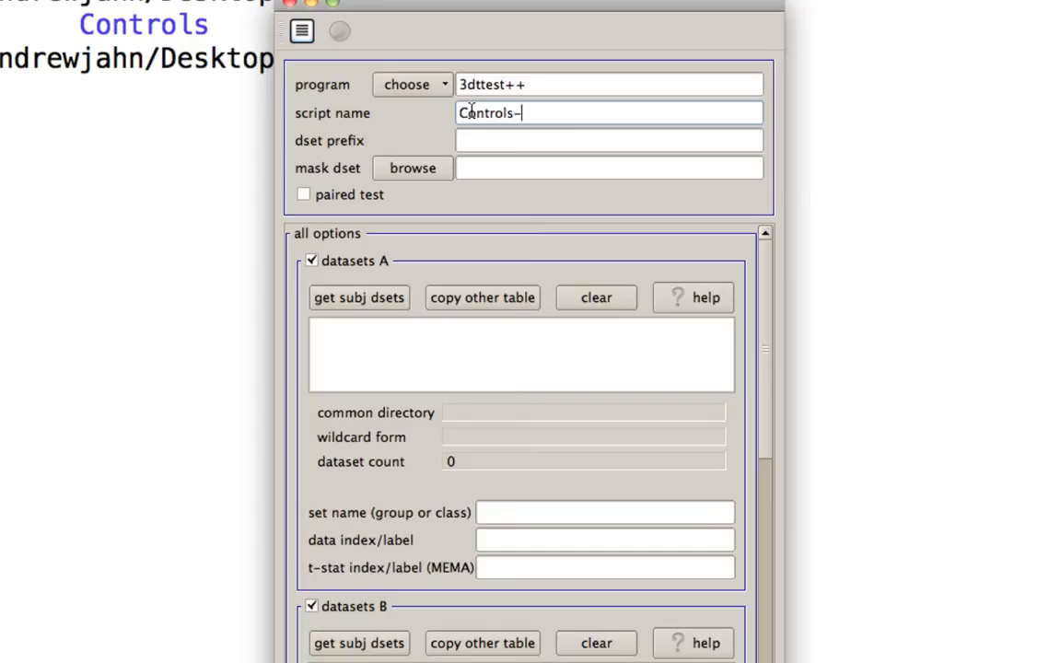
pyautogui.write('Autism')
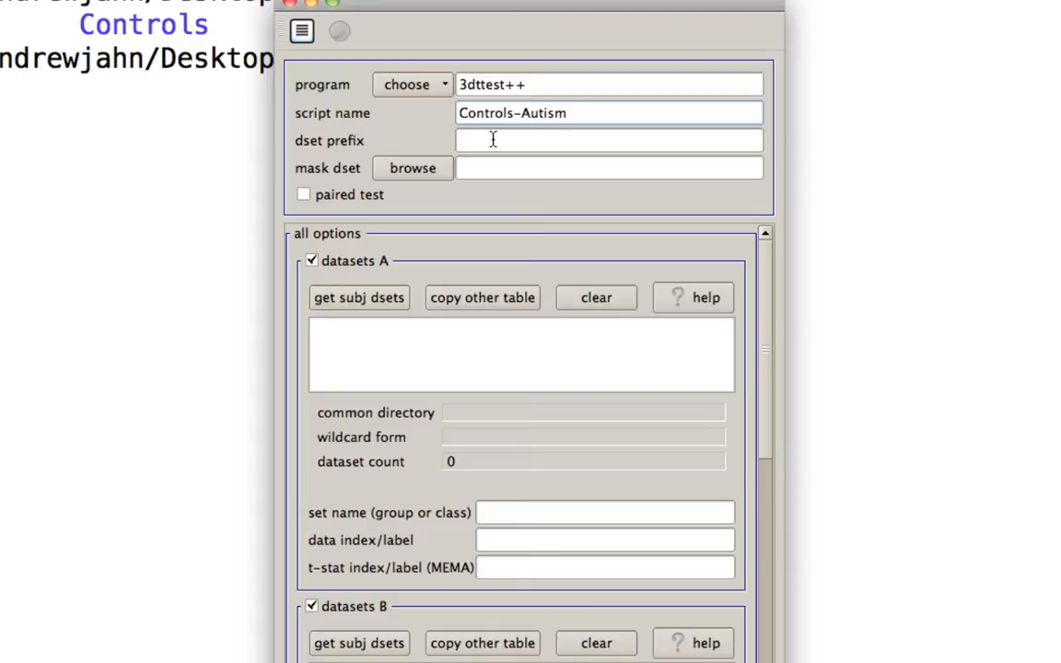
pyautogui.moveTo(492, 166)
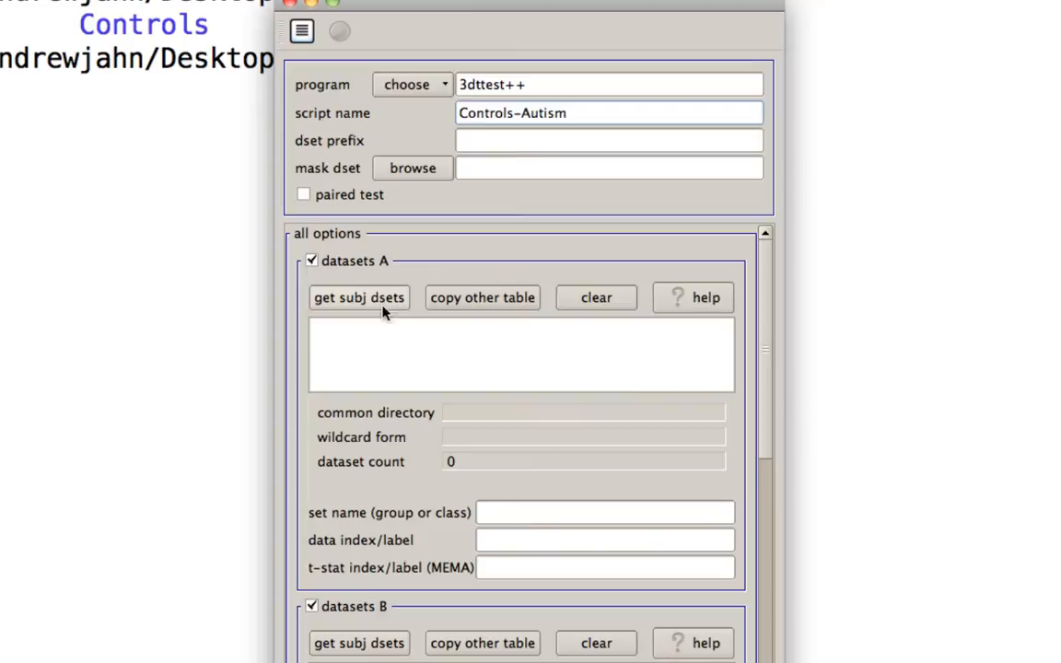
pyautogui.moveTo(359, 206)
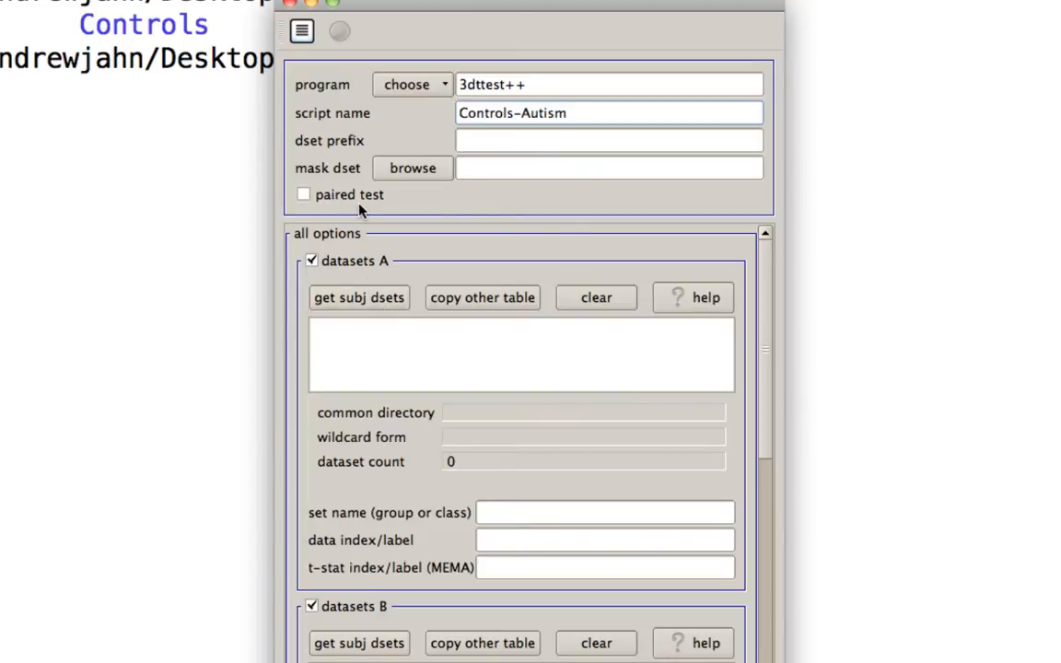
pyautogui.moveTo(409, 258)
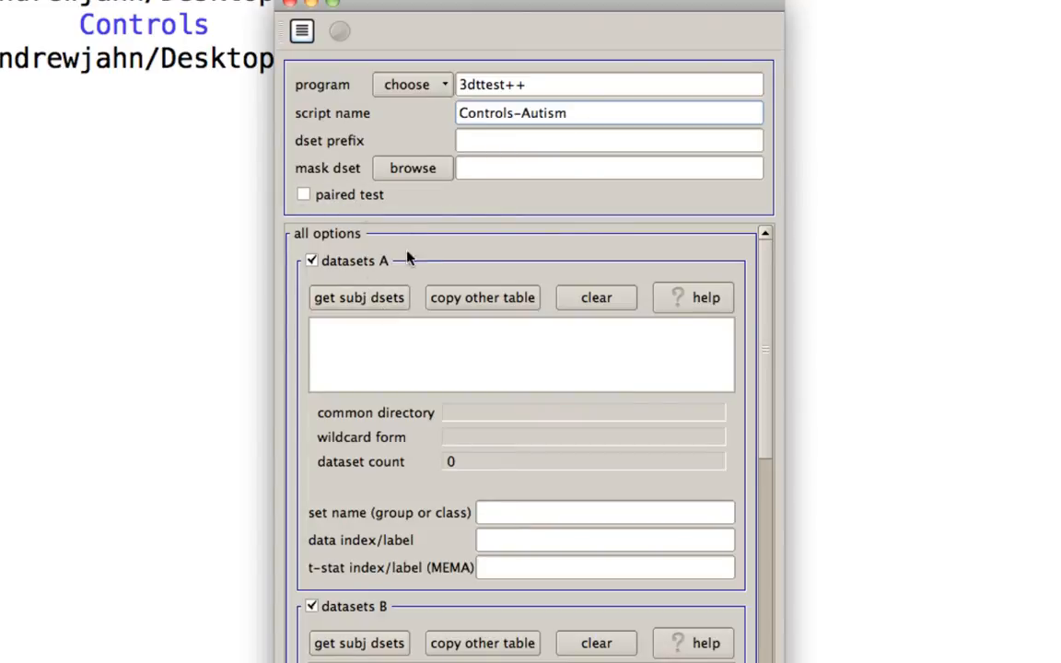
pyautogui.click(358, 298)
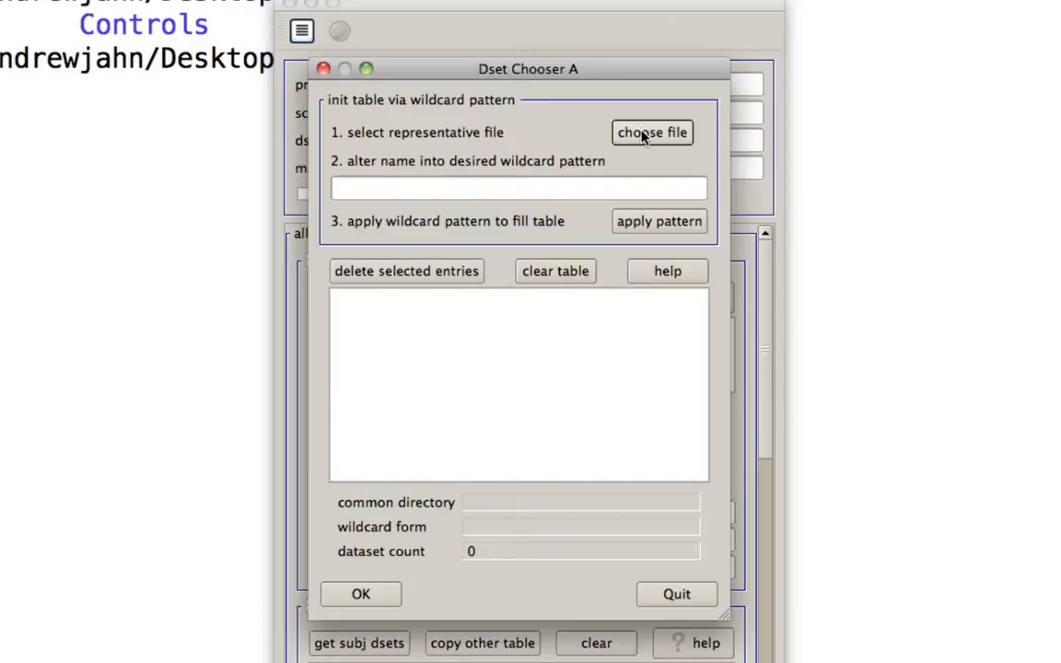
# - Choose Corr_subj0050772_Z+tlrc.HEAD from session_1/0050772.results as group A's representative file
pyautogui.click(651, 132)
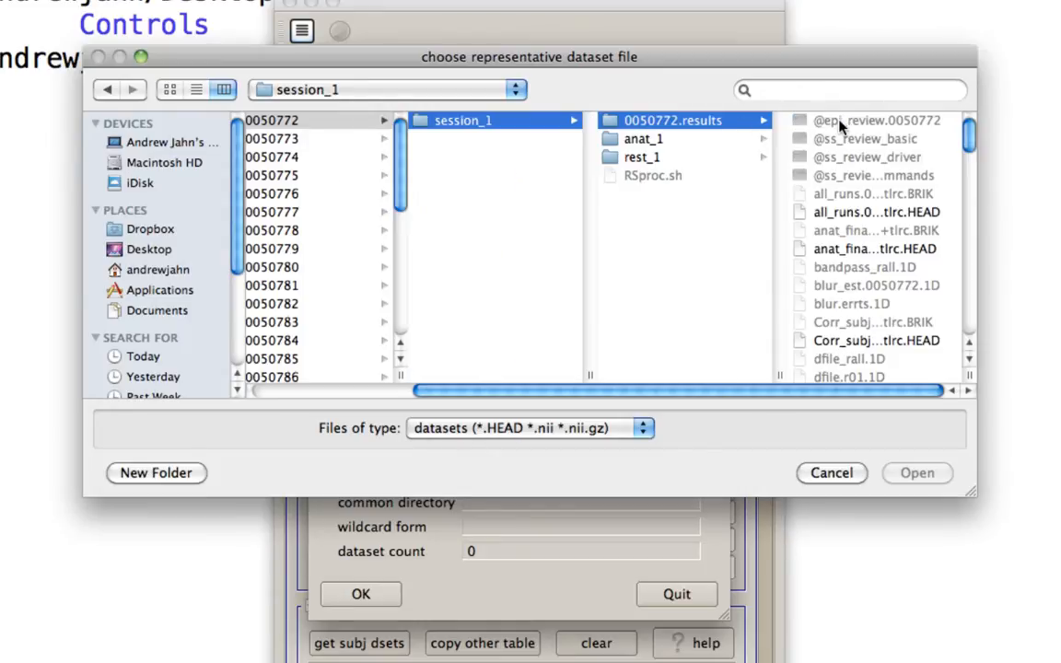
pyautogui.click(683, 120)
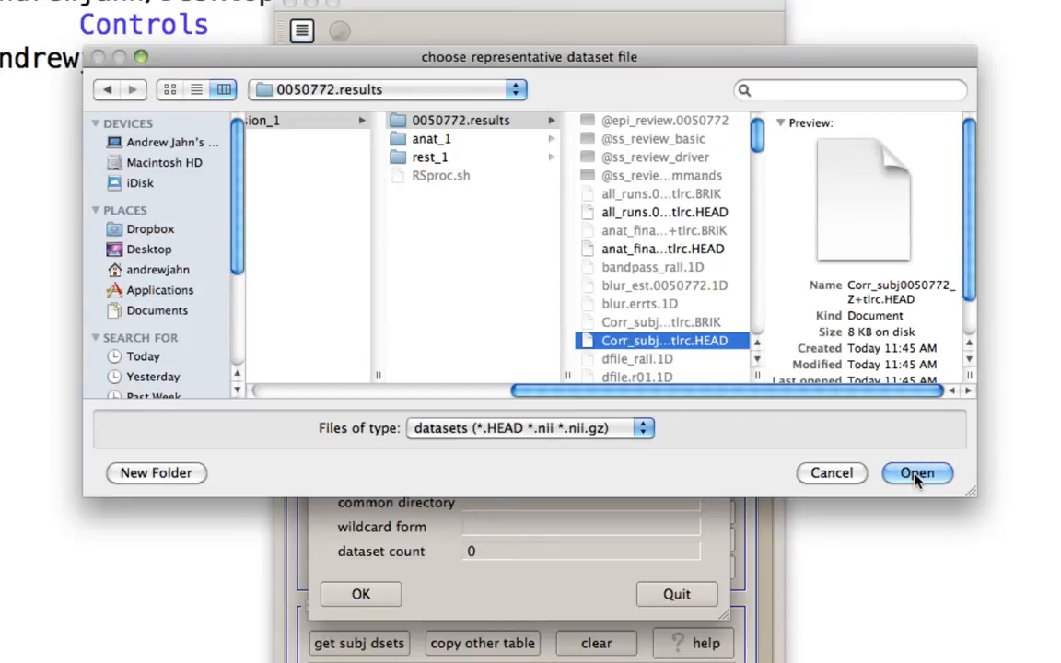
pyautogui.click(917, 472)
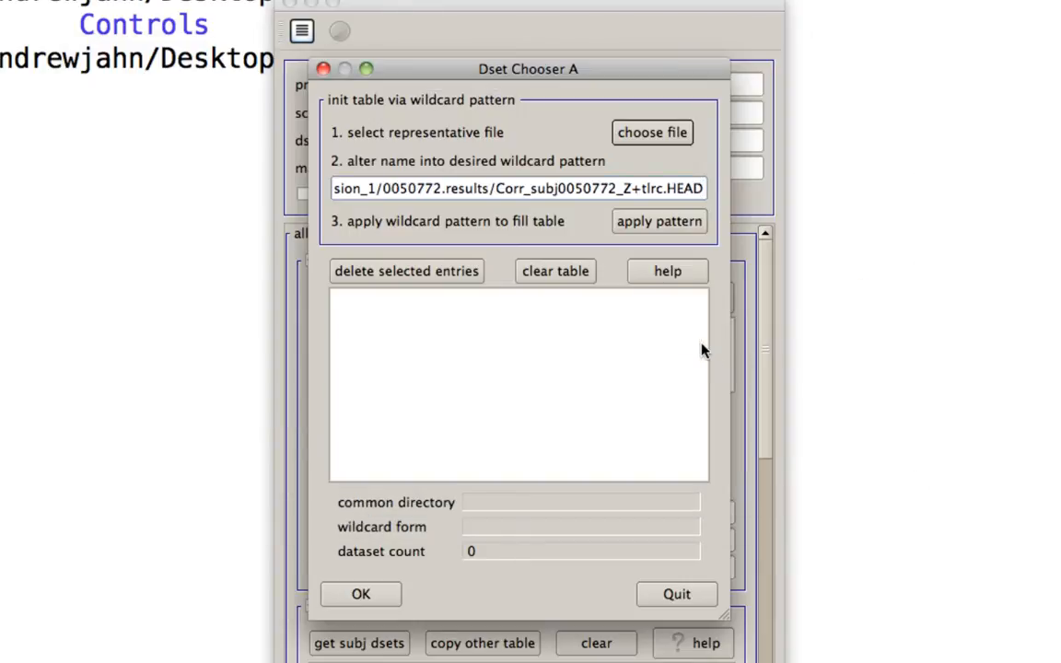
# - Wildcard the subject IDs with /Controls/* and *, apply the pattern, and accept the 32 Controls datasets into group A
pyautogui.doubleClick(589, 188)
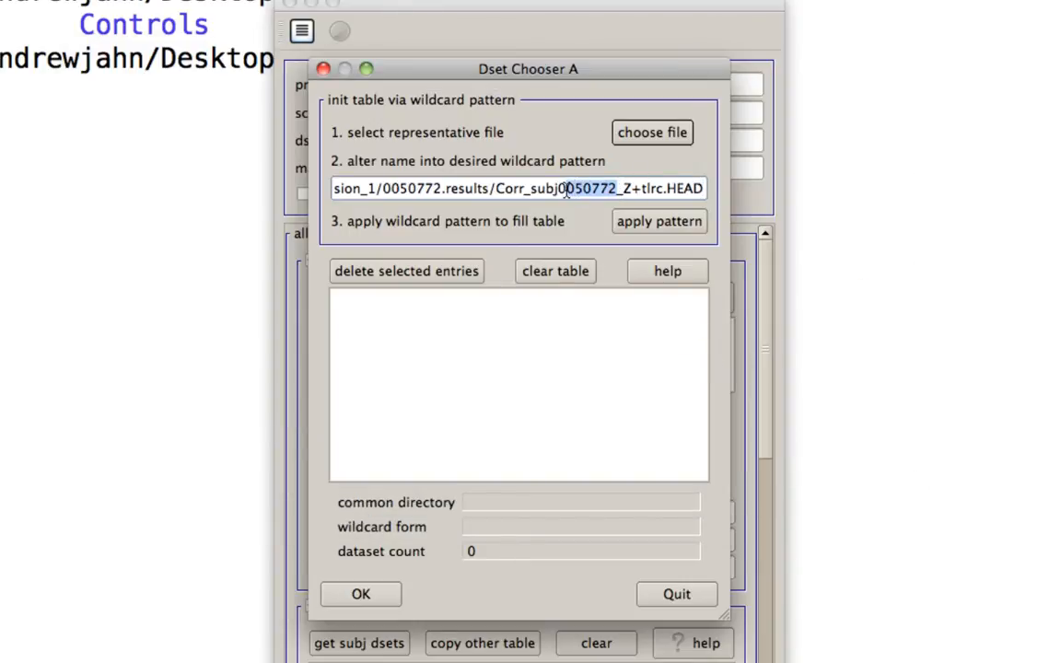
pyautogui.write('*')
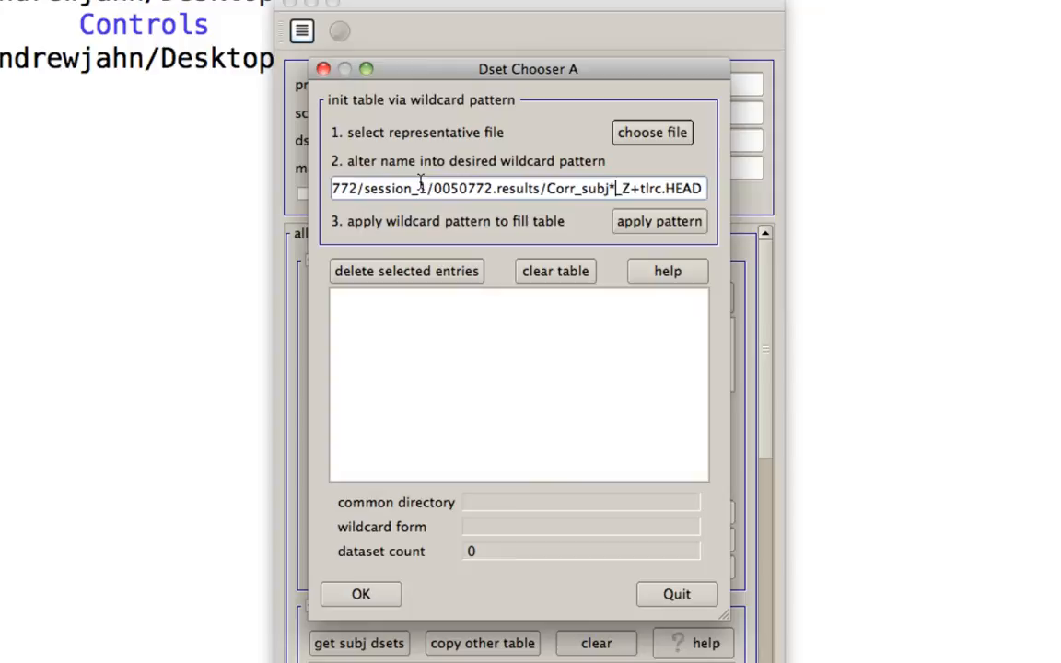
pyautogui.doubleClick(464, 188)
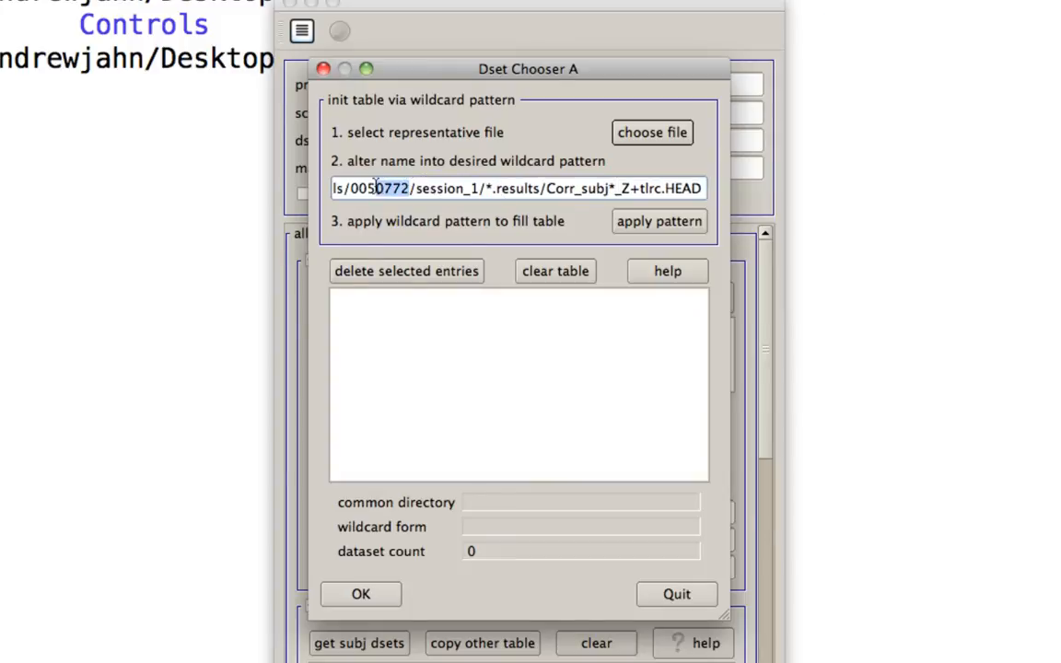
pyautogui.write('/Controls/*')
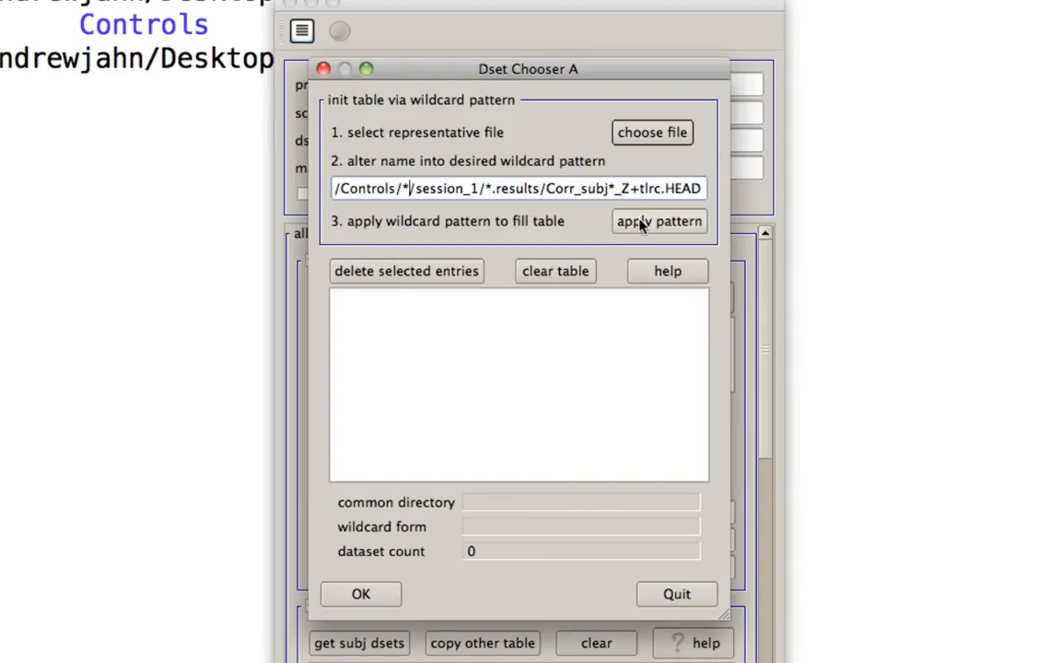
pyautogui.click(659, 221)
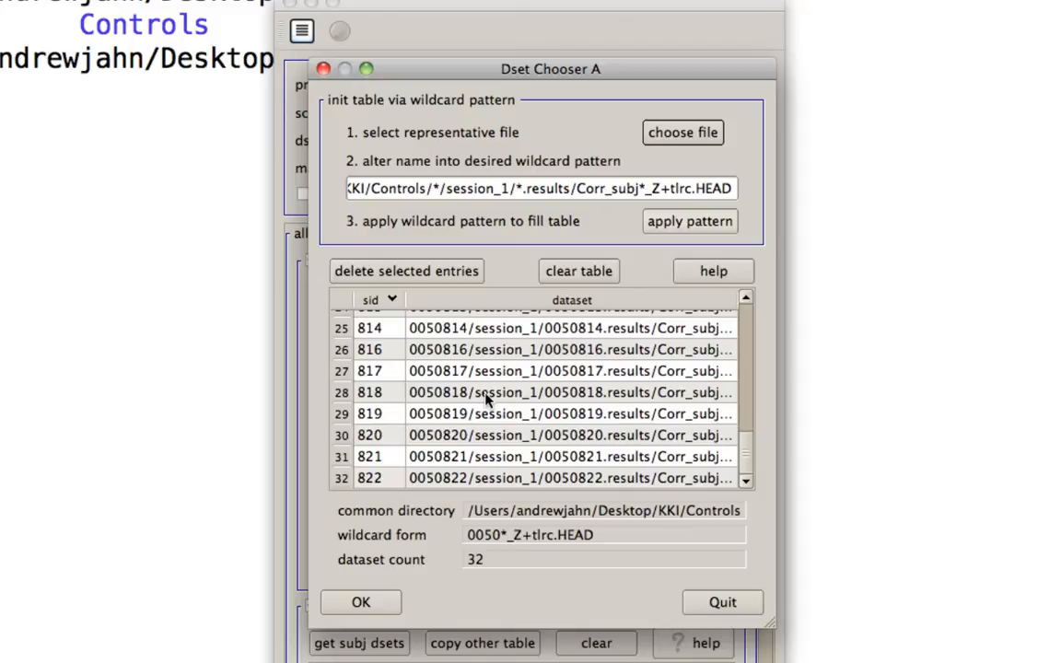
pyautogui.click(361, 600)
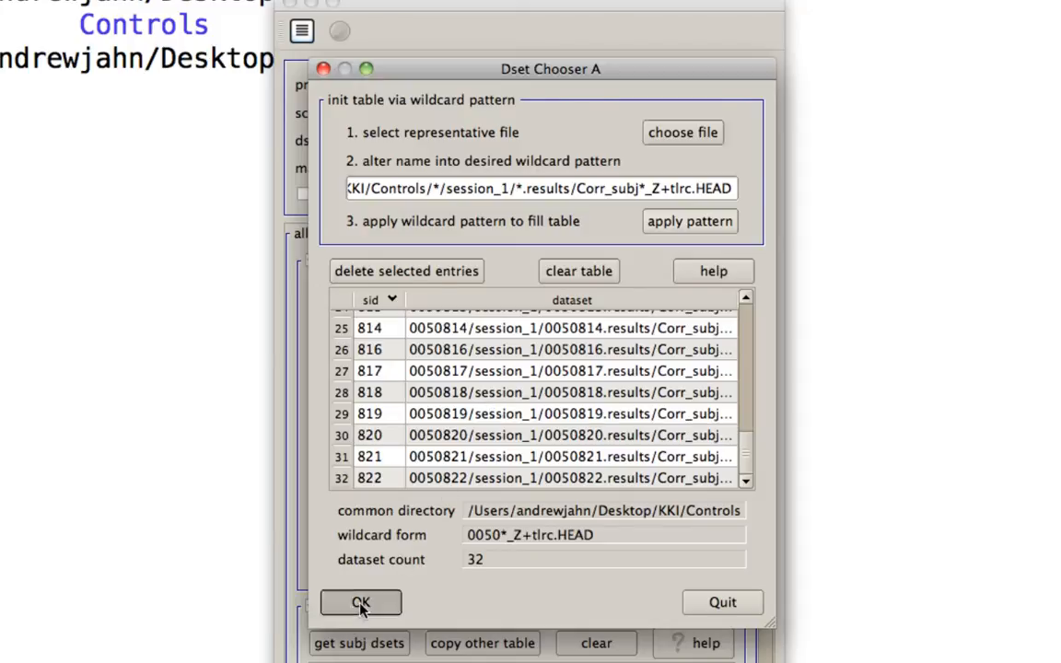
pyautogui.click(361, 602)
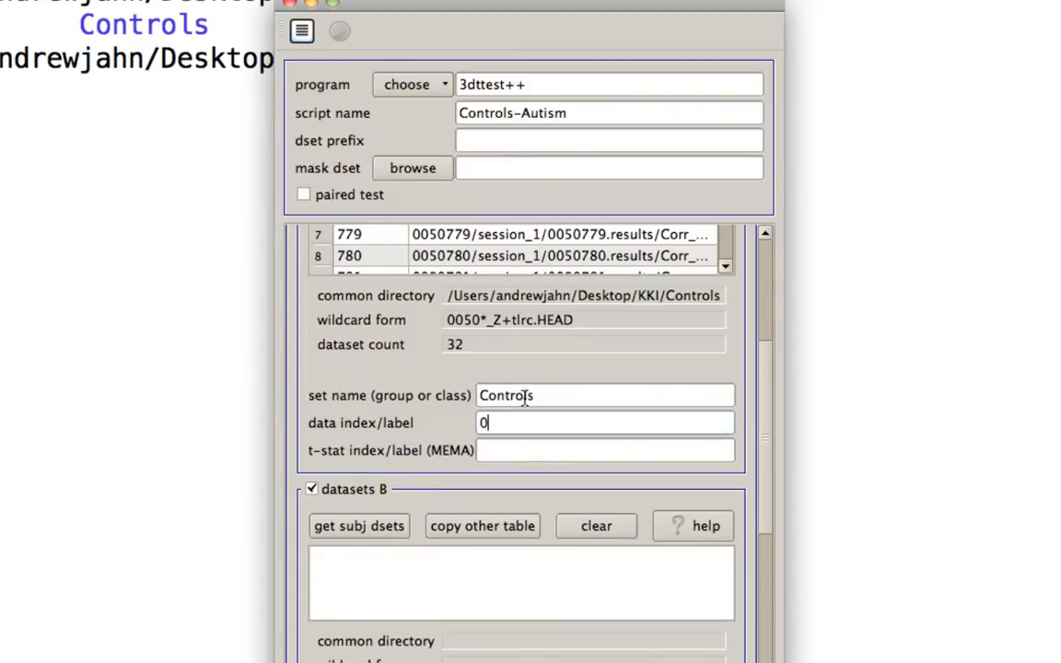
pyautogui.moveTo(408, 472)
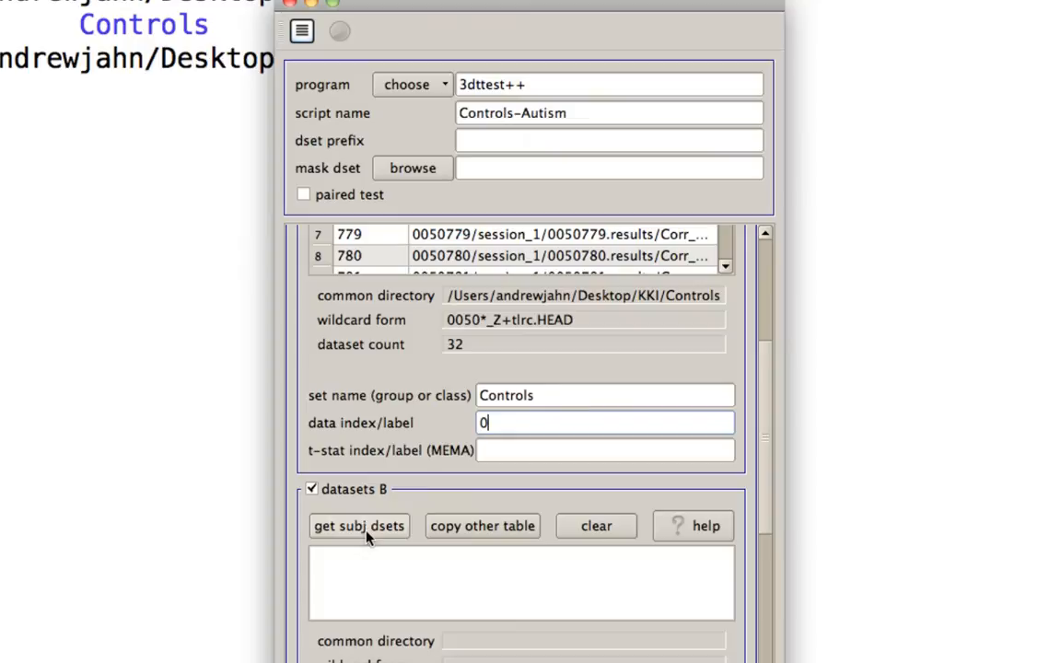
# - Choose the representative Corr_subj Z dataset for group B from KKI/Autism subject 0050791's results
pyautogui.click(357, 526)
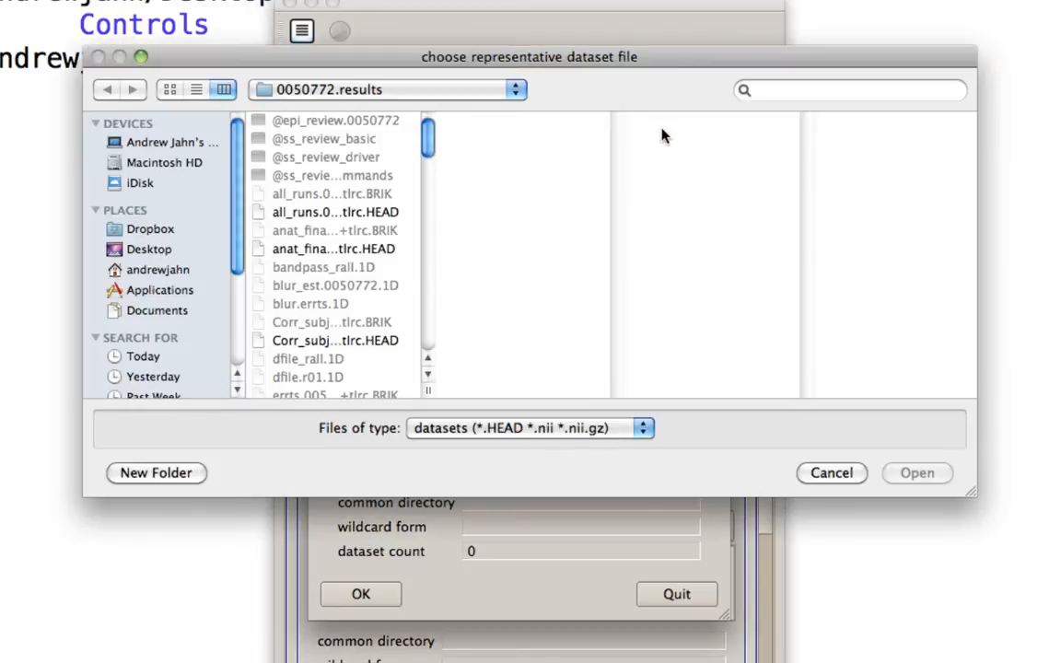
pyautogui.click(387, 88)
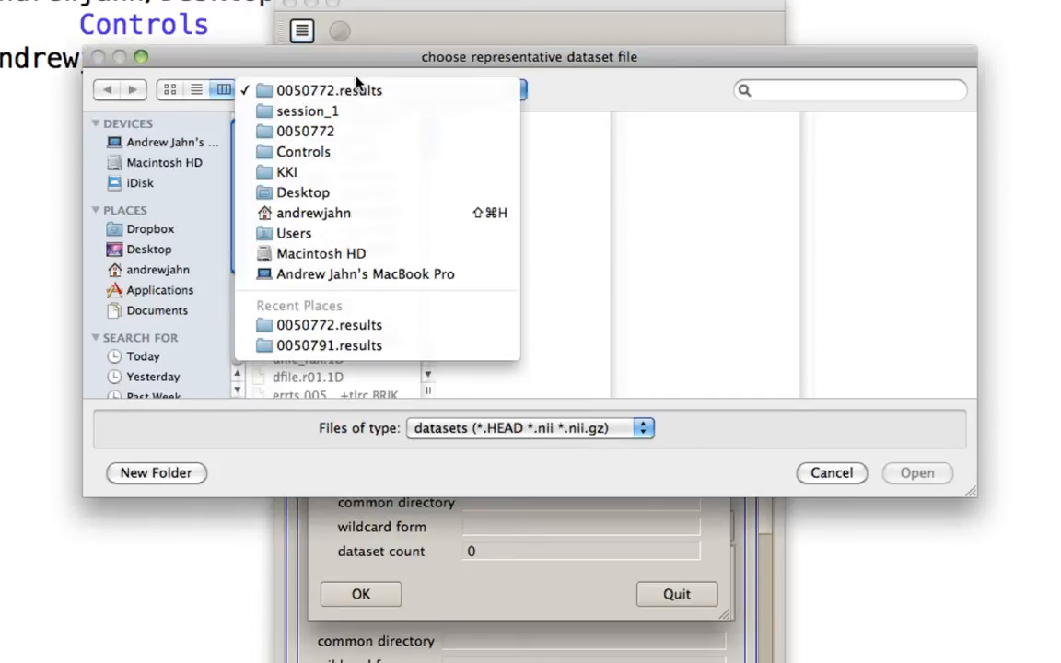
pyautogui.click(288, 171)
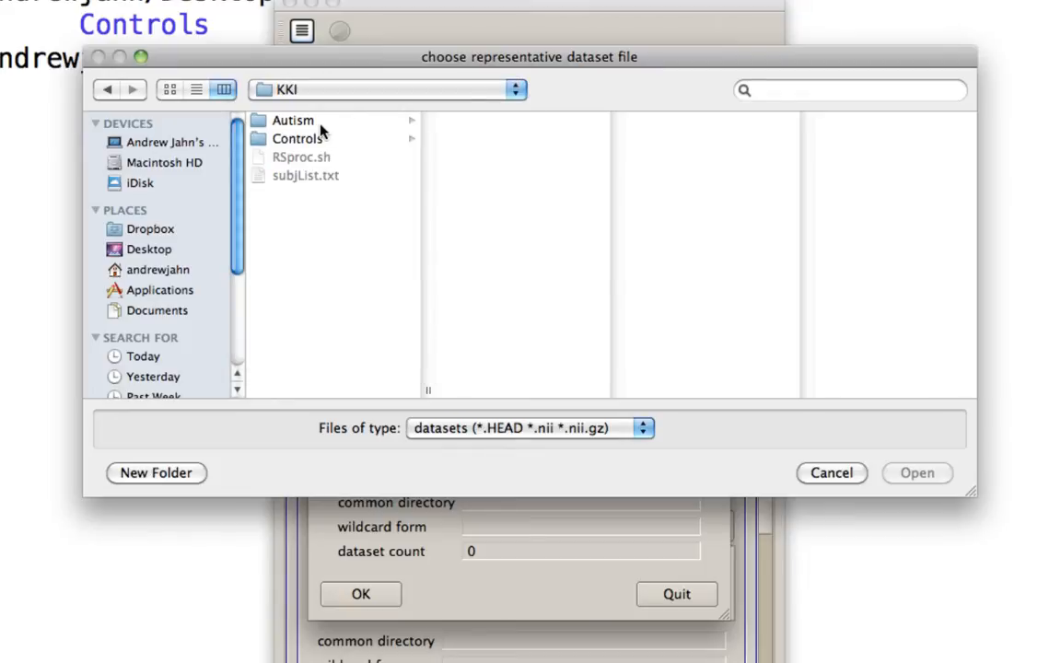
pyautogui.click(293, 120)
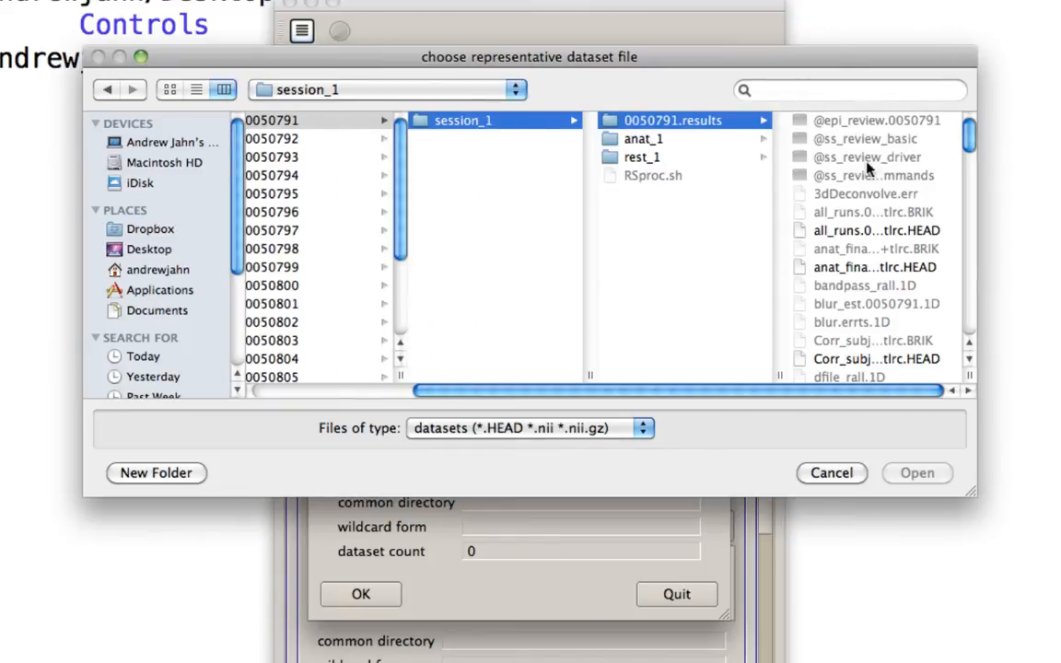
pyautogui.click(917, 471)
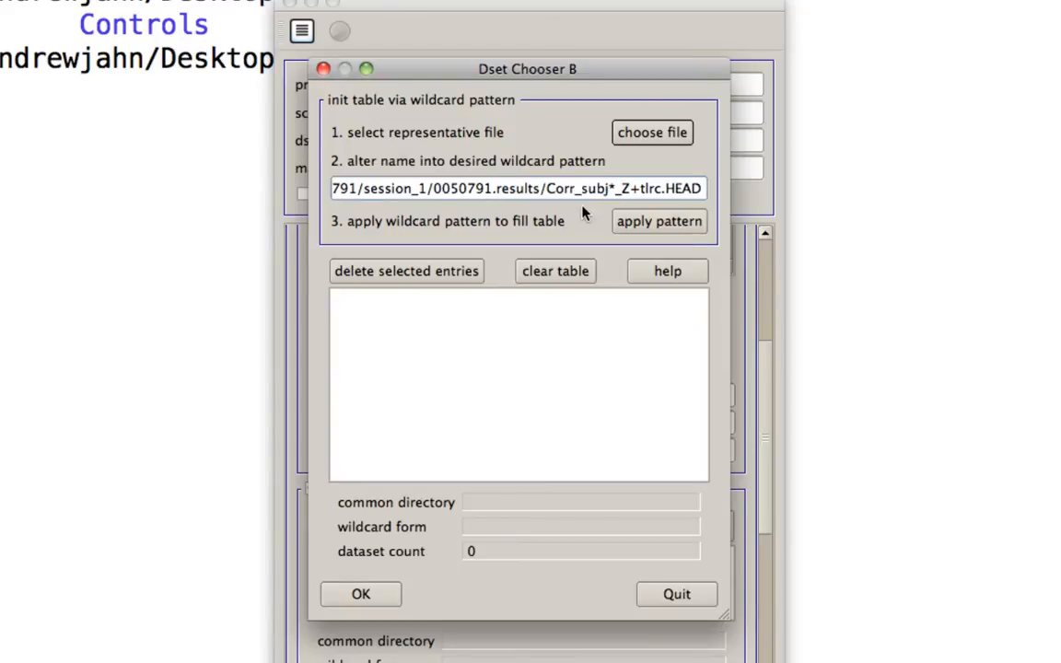
# - Wildcard the subject IDs in the path and apply the pattern to list the 12 Autism datasets
pyautogui.doubleClick(464, 188)
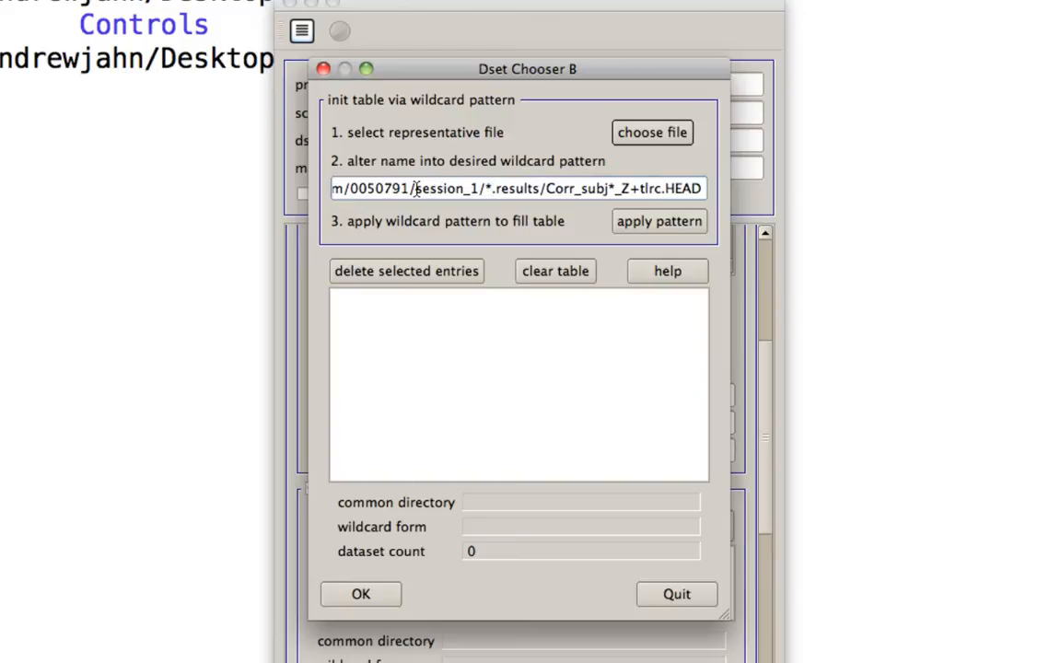
pyautogui.doubleClick(377, 188)
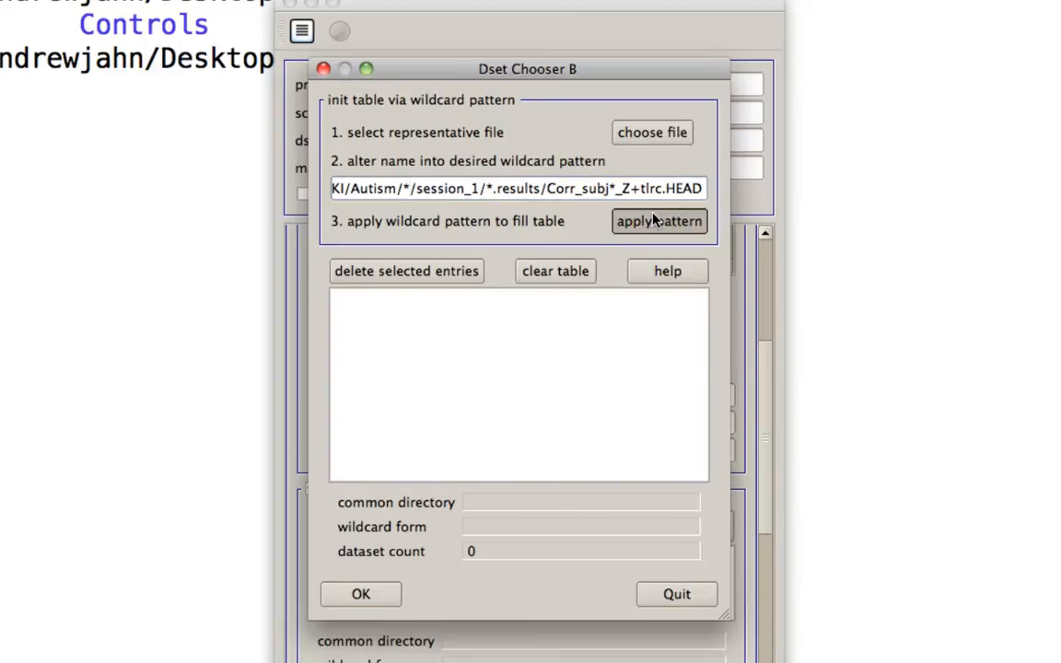
pyautogui.click(659, 221)
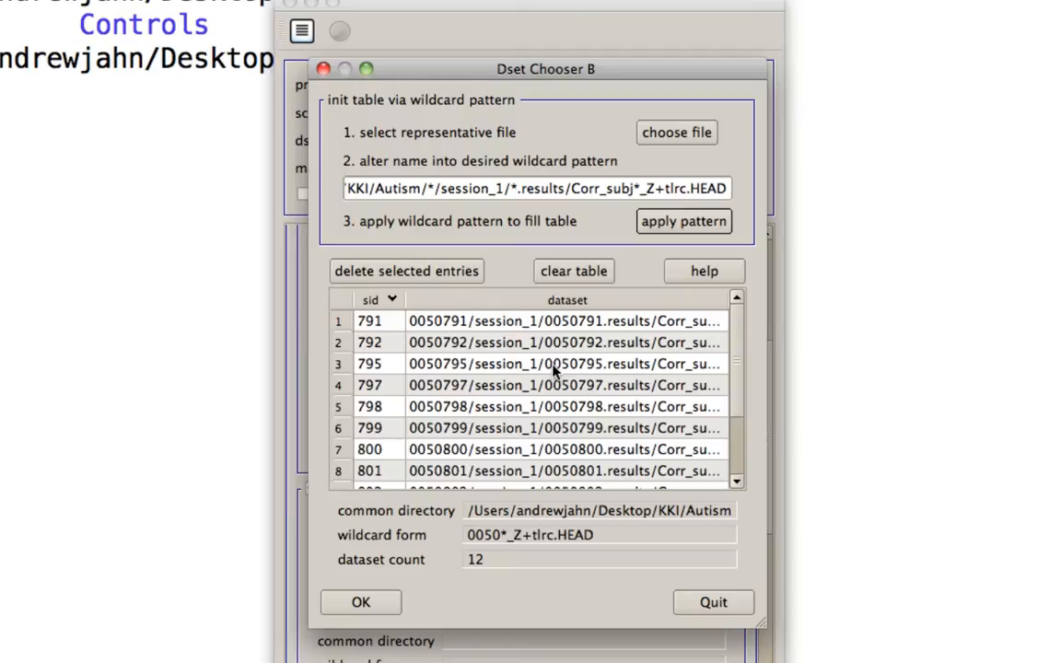
pyautogui.click(361, 600)
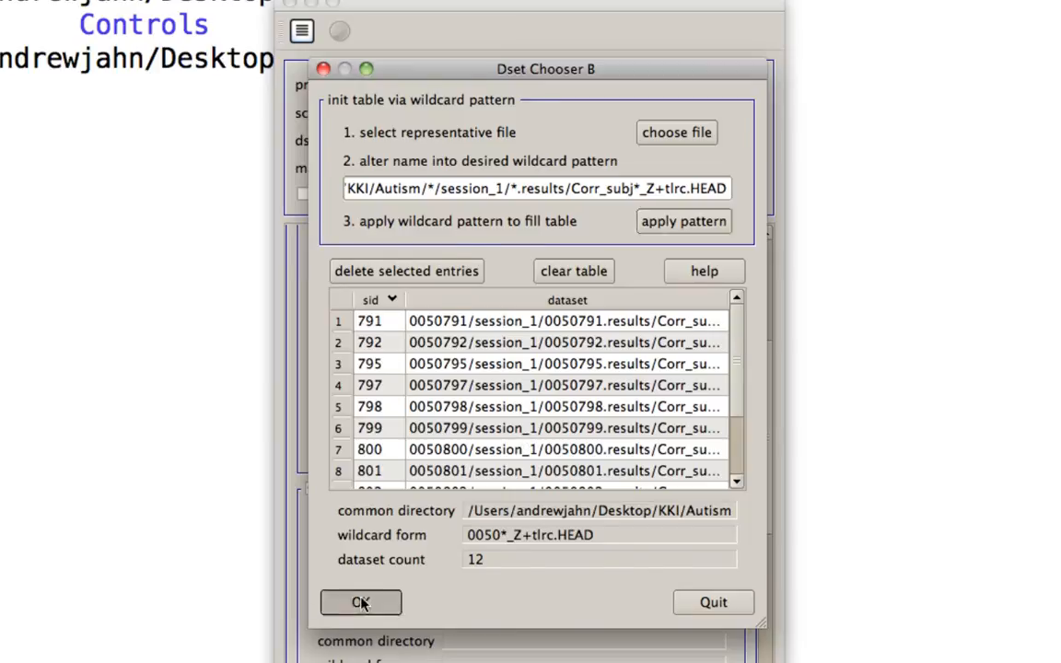
# - Accept the 12 Autism datasets into group B with data index 0 and add -unpooled to the 3dttest++ options
pyautogui.click(361, 600)
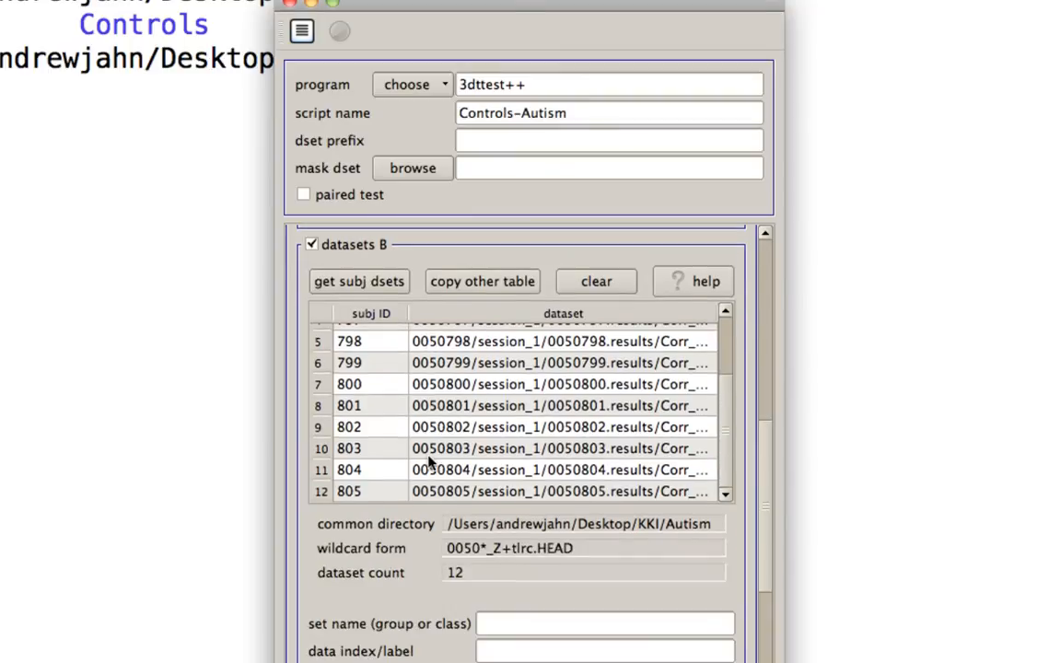
pyautogui.write('Autism')
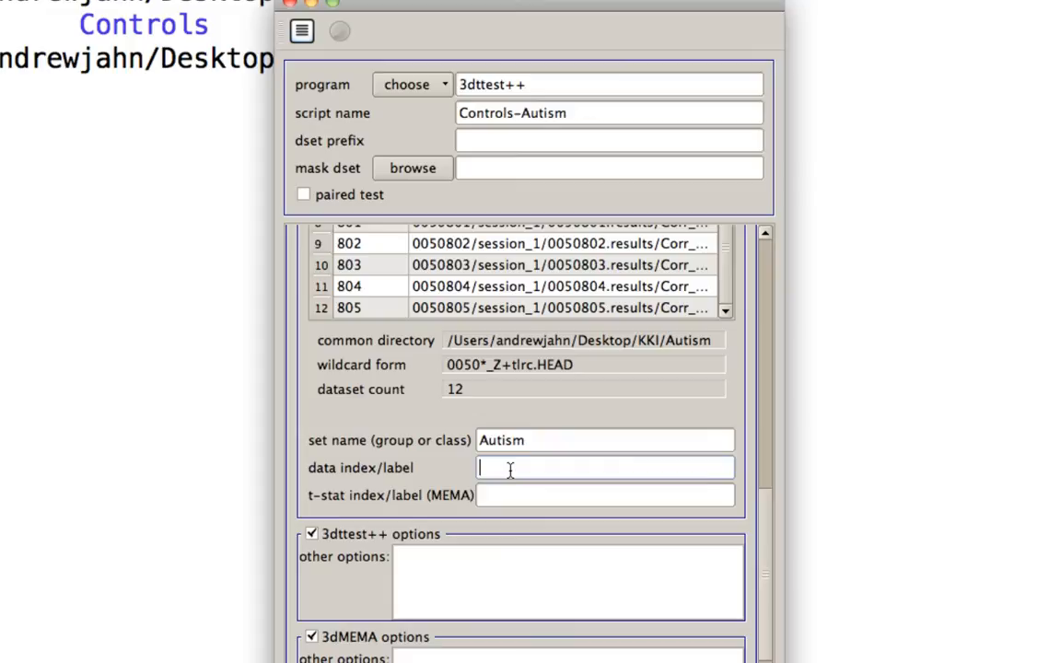
pyautogui.write('0')
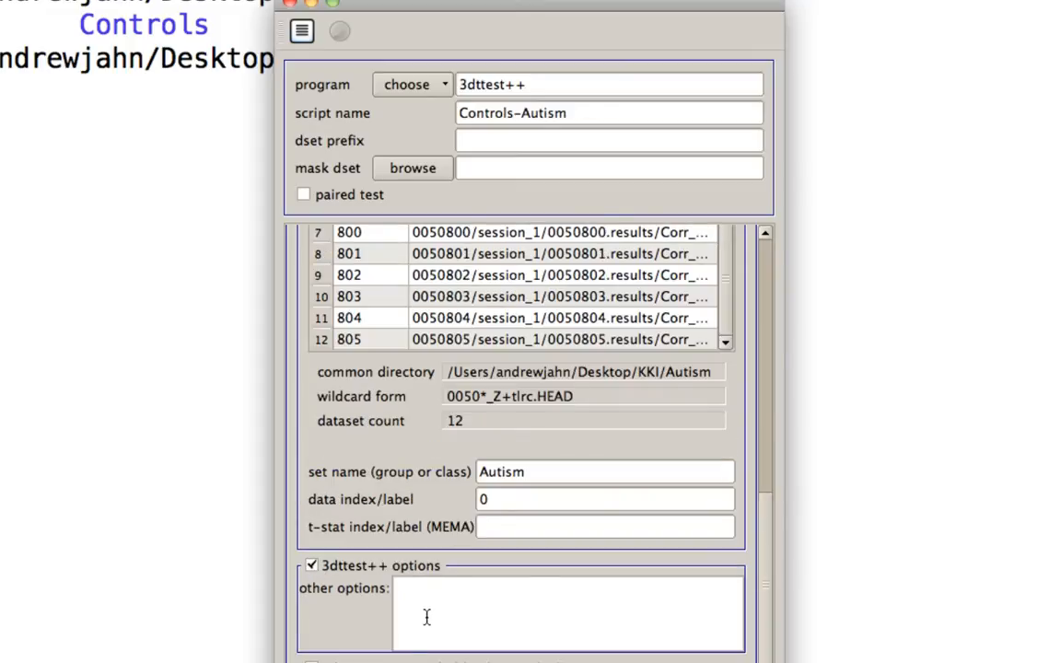
pyautogui.write('-un')
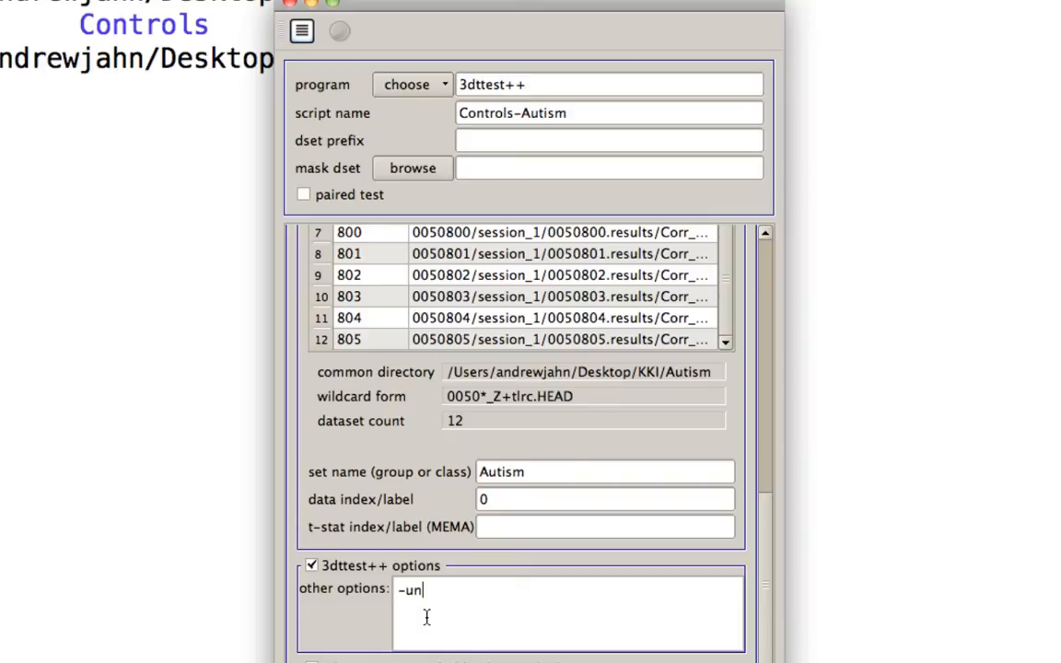
pyautogui.write('pooled')
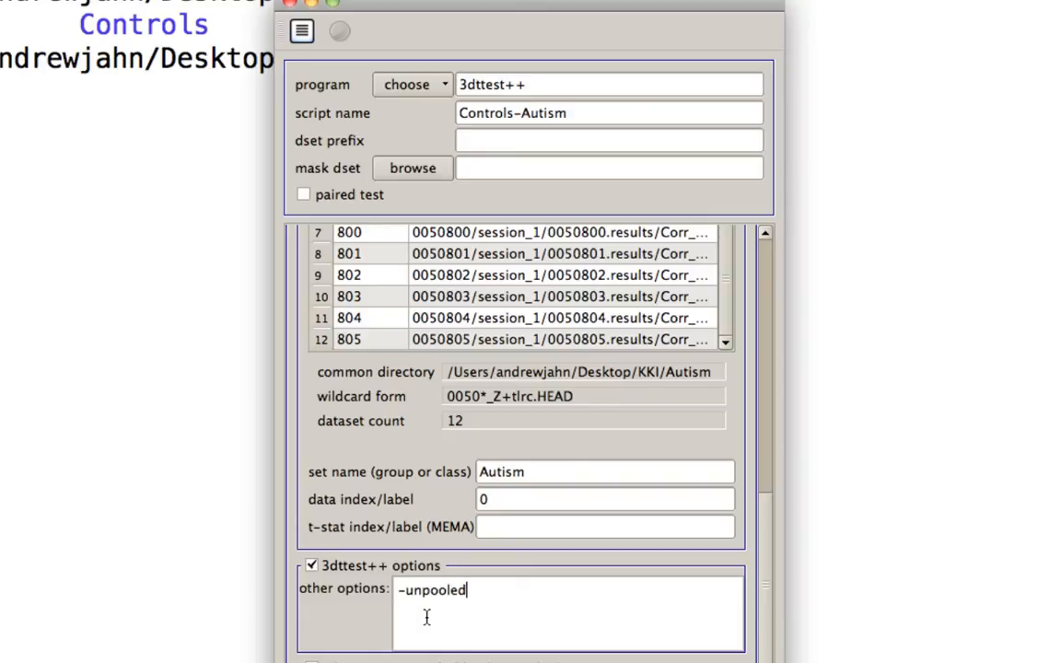
pyautogui.moveTo(366, 513)
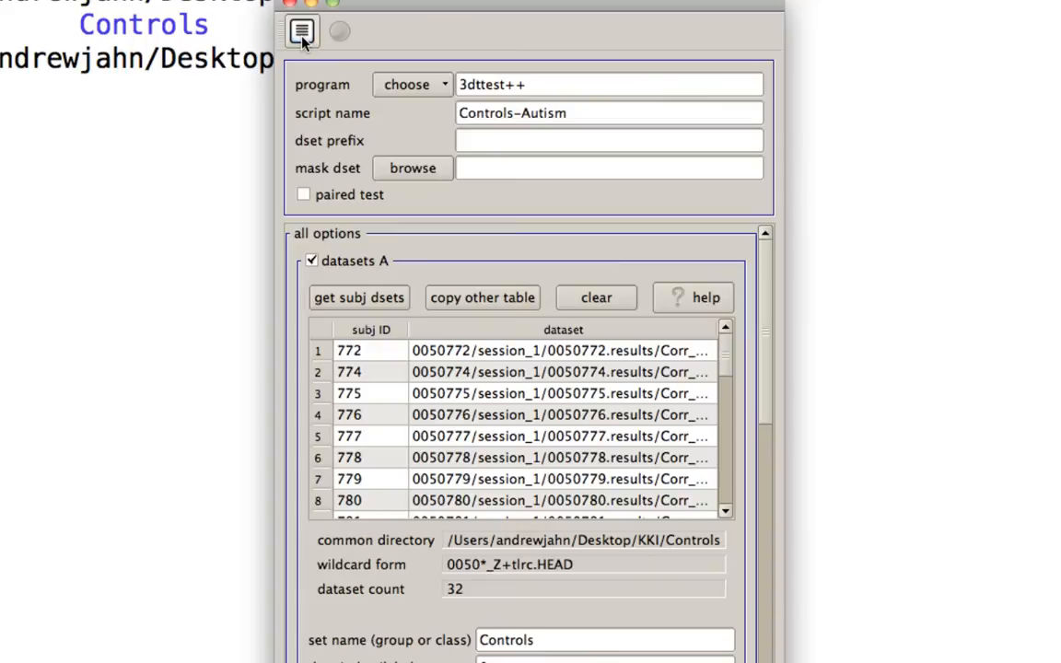
# - Generate the Controls-Autism t-test script and run it, creating group_results
pyautogui.click(302, 32)
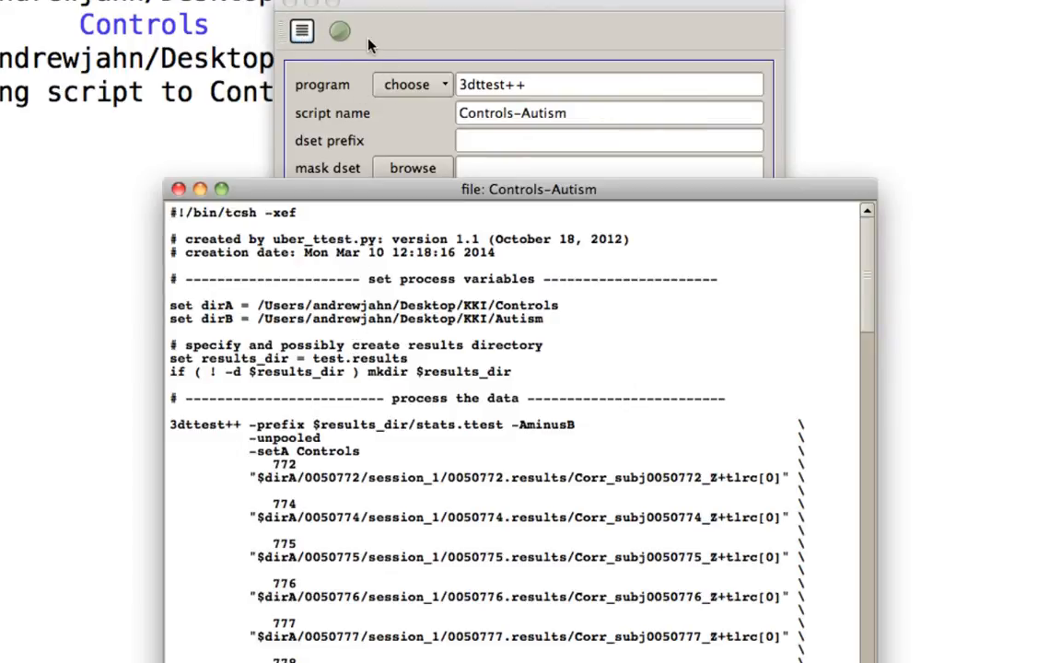
pyautogui.click(339, 33)
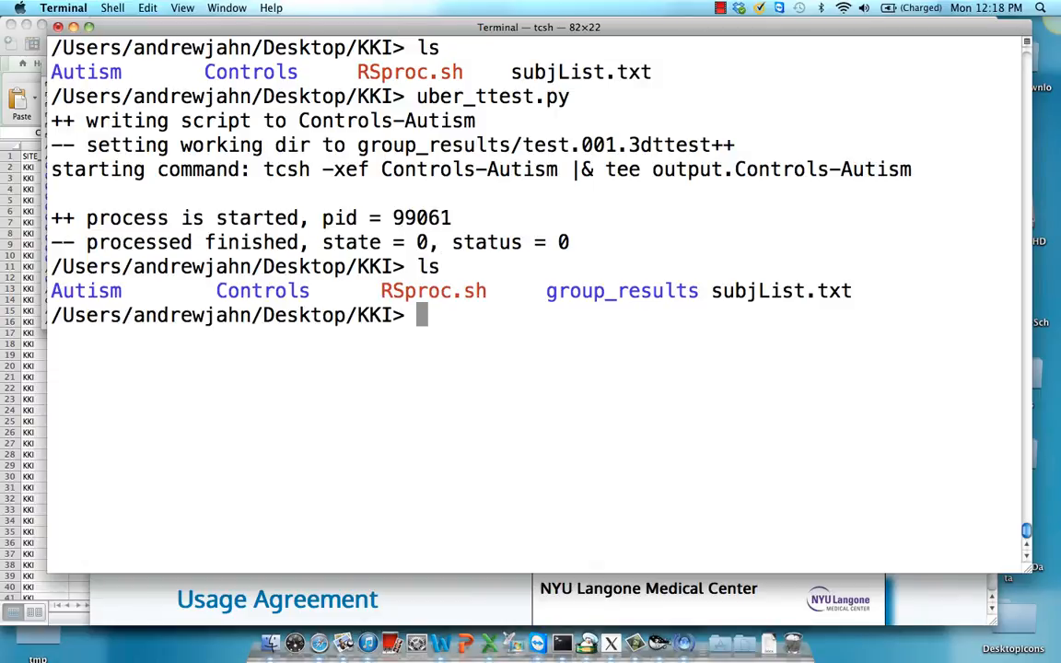
# - List the stats.ttest output files in test.results, then list the ~/abin template directory
pyautogui.write('cd group_results/')
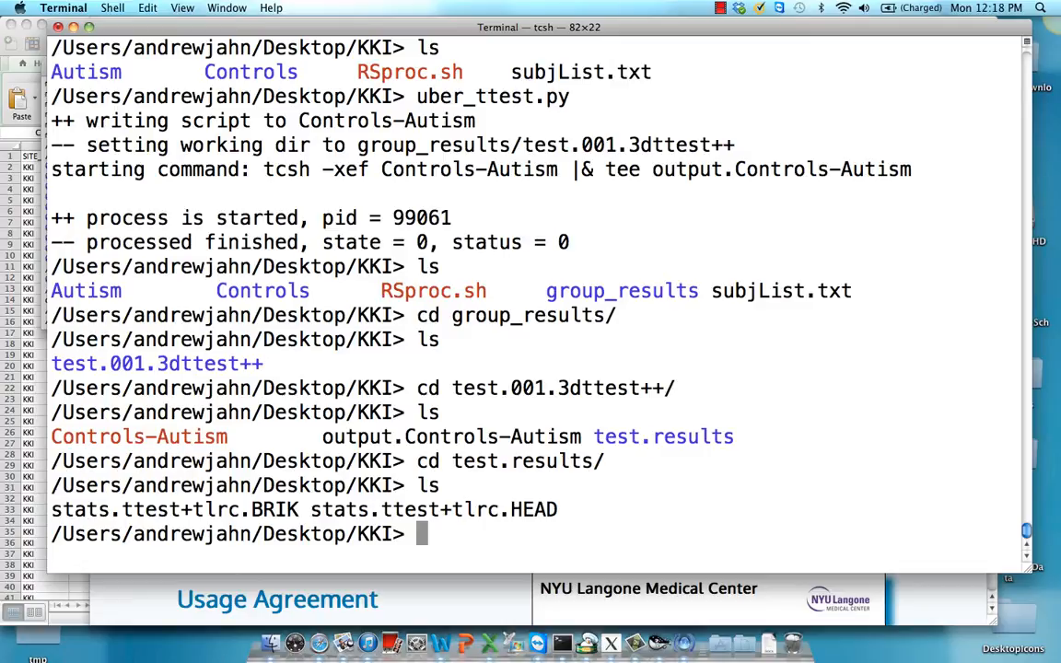
pyautogui.write('ls')
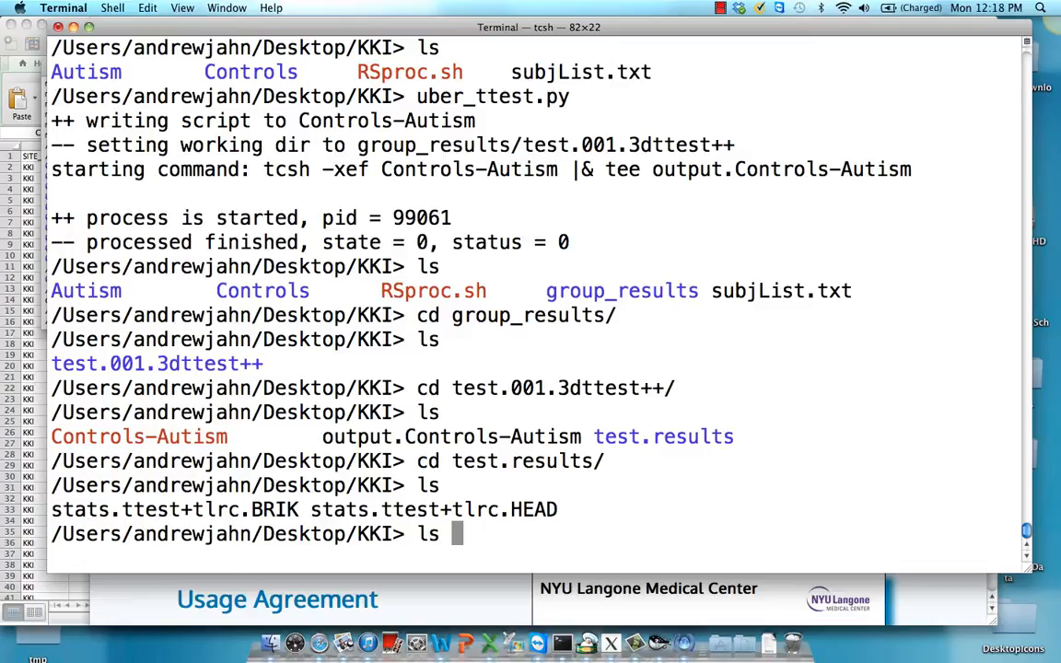
pyautogui.write('~/abin/')
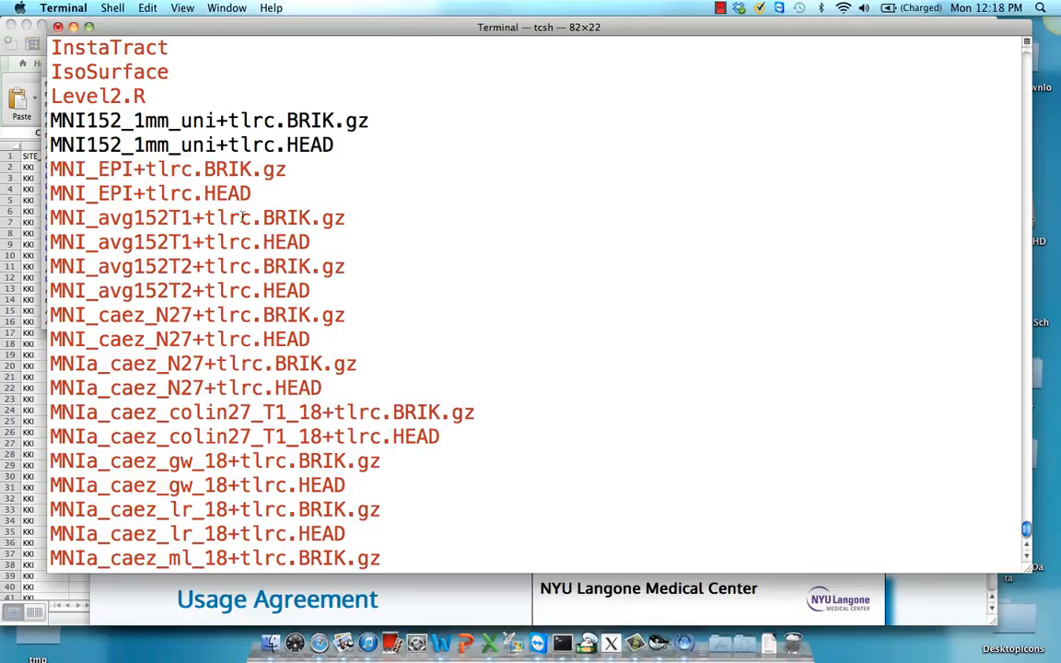
# - Copy ~/abin/MNI_avg152T1+tlrc.* into test.results and launch afni there
pyautogui.doubleClick(138, 217)
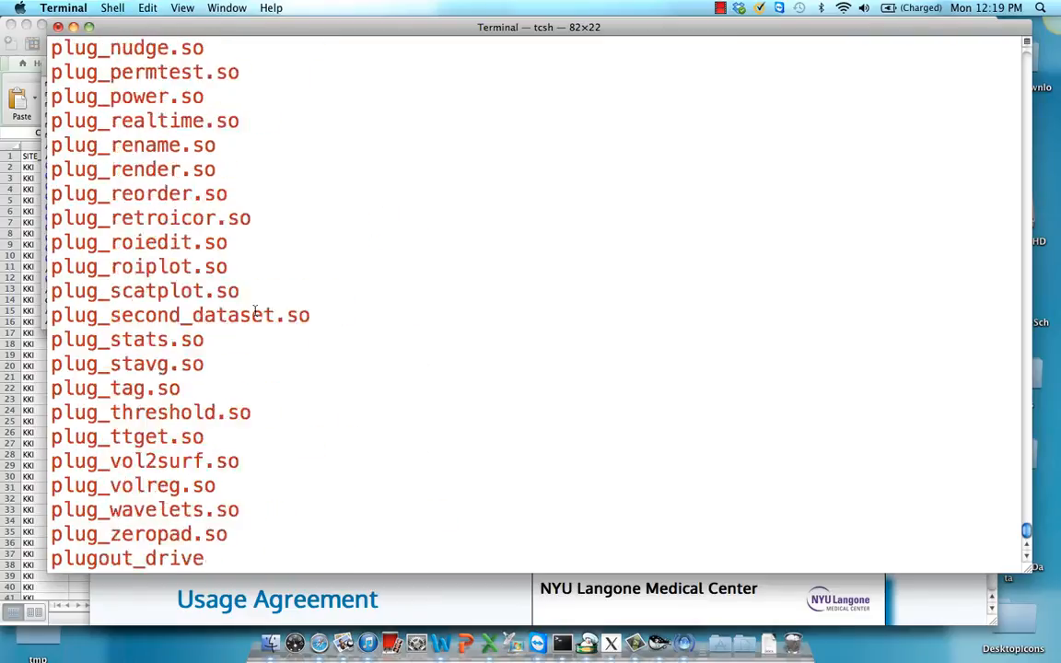
pyautogui.write('MNI_avg152T1+tlrc.')
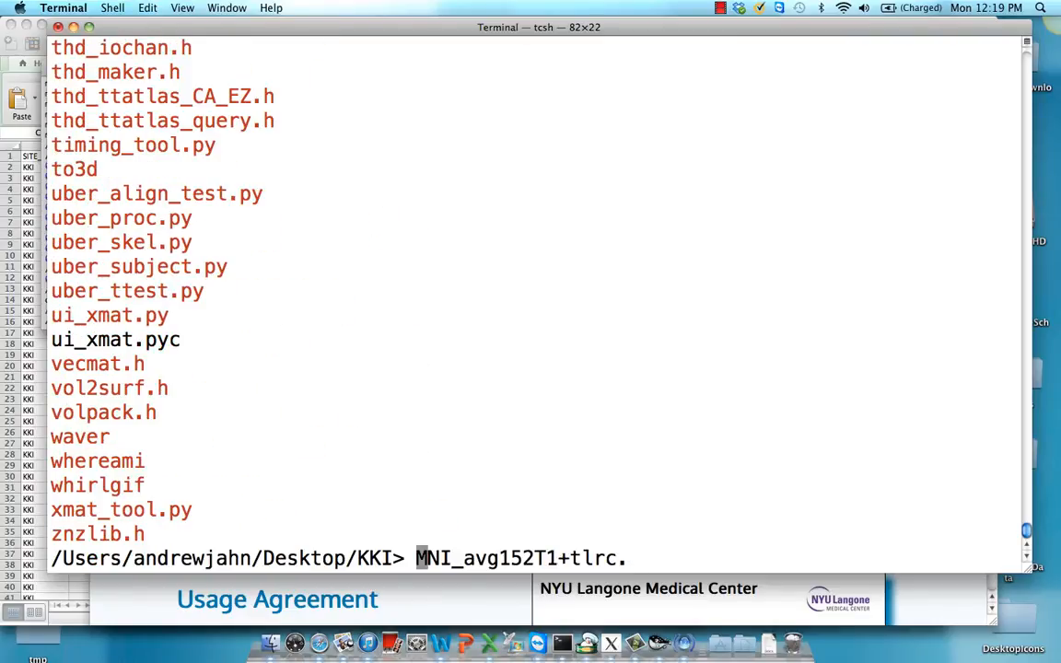
pyautogui.write('cp MNI_avg152T1+tlrc.* .')
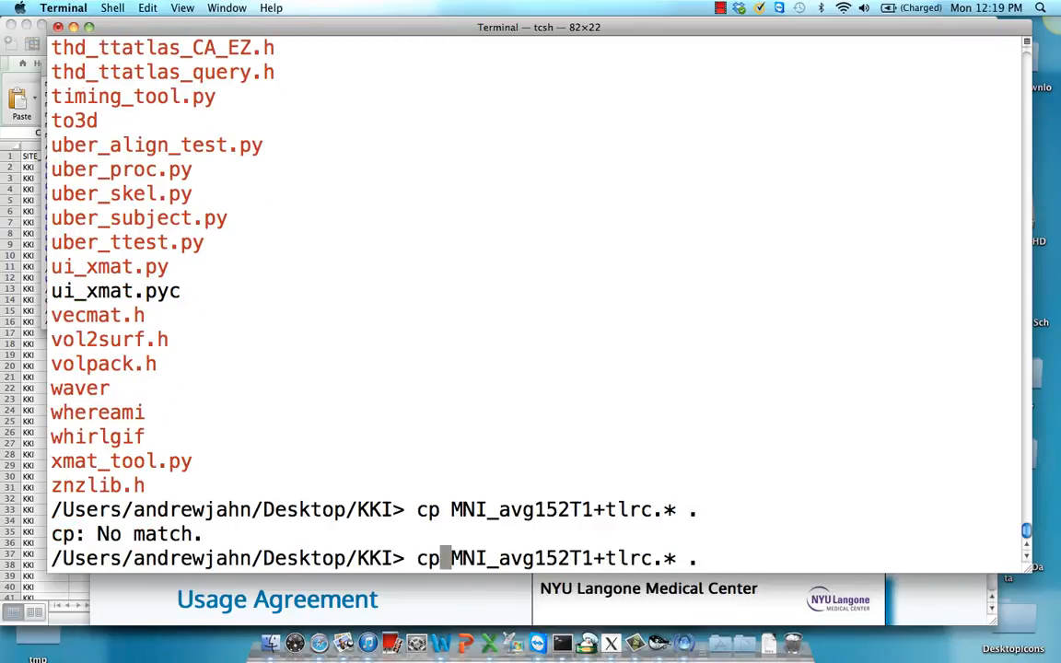
pyautogui.write('~/abin/')
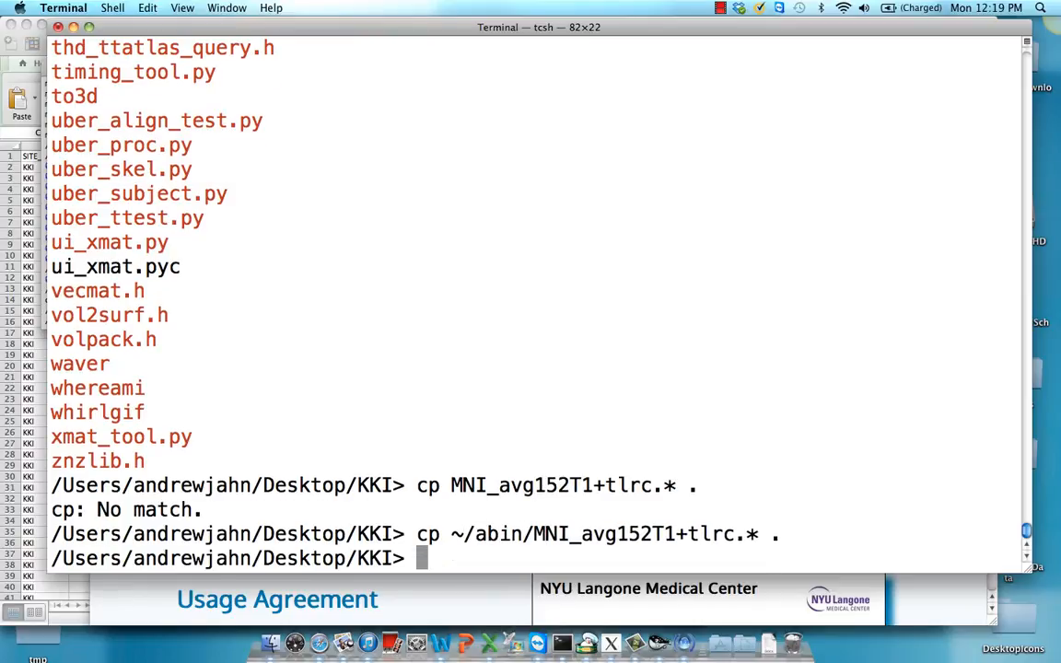
pyautogui.write('afni')
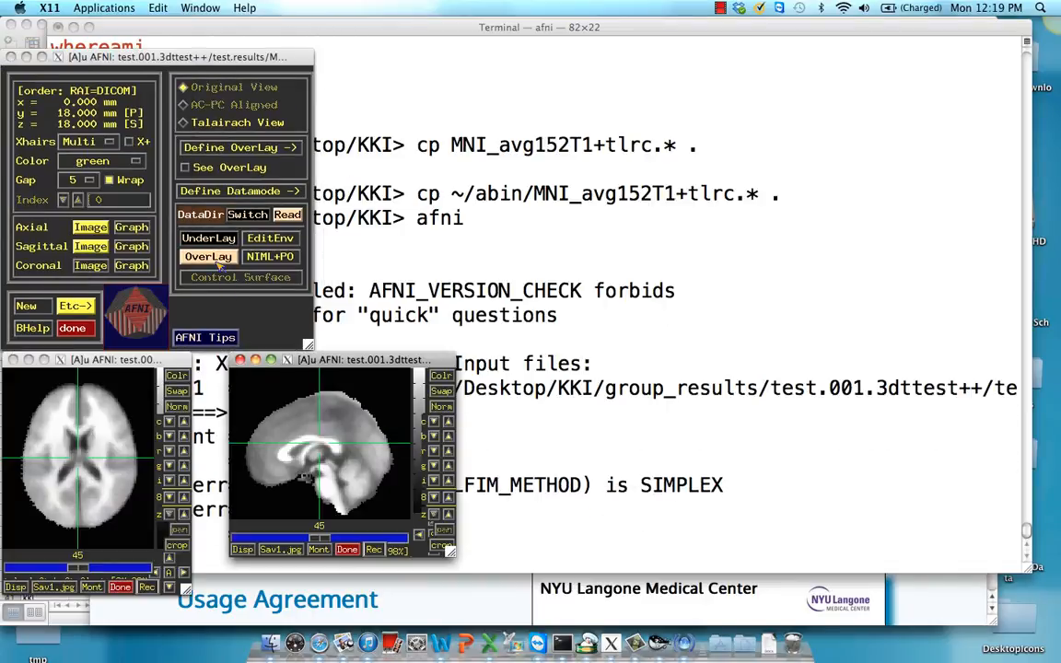
# - In Define Overlay, set the OLay sub-brick to #1 Controls-Autism_Zscr
pyautogui.click(208, 256)
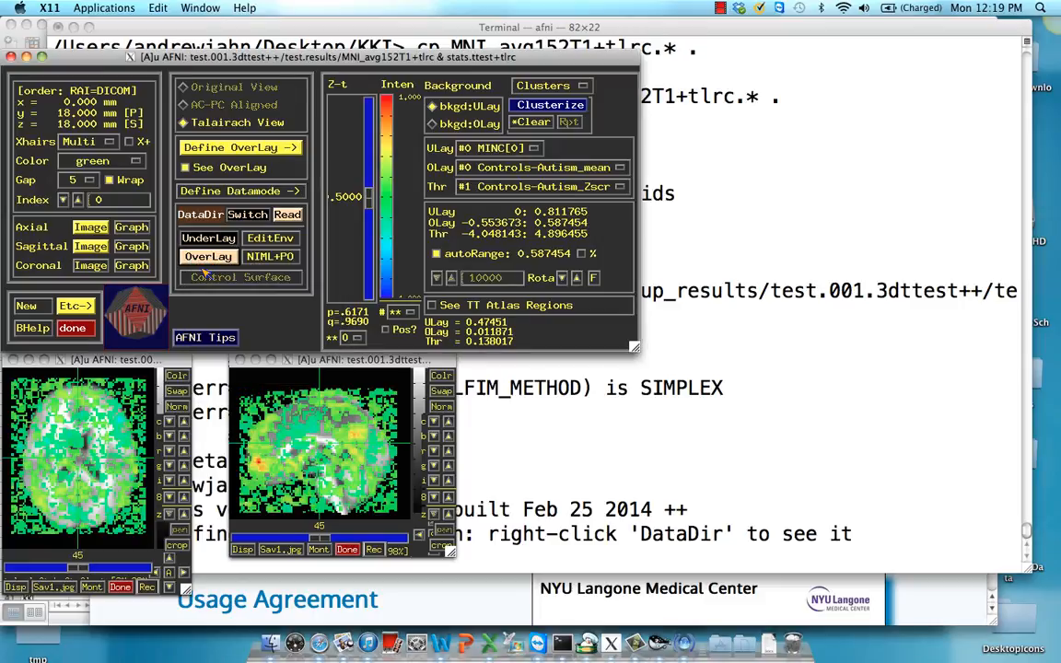
pyautogui.click(538, 166)
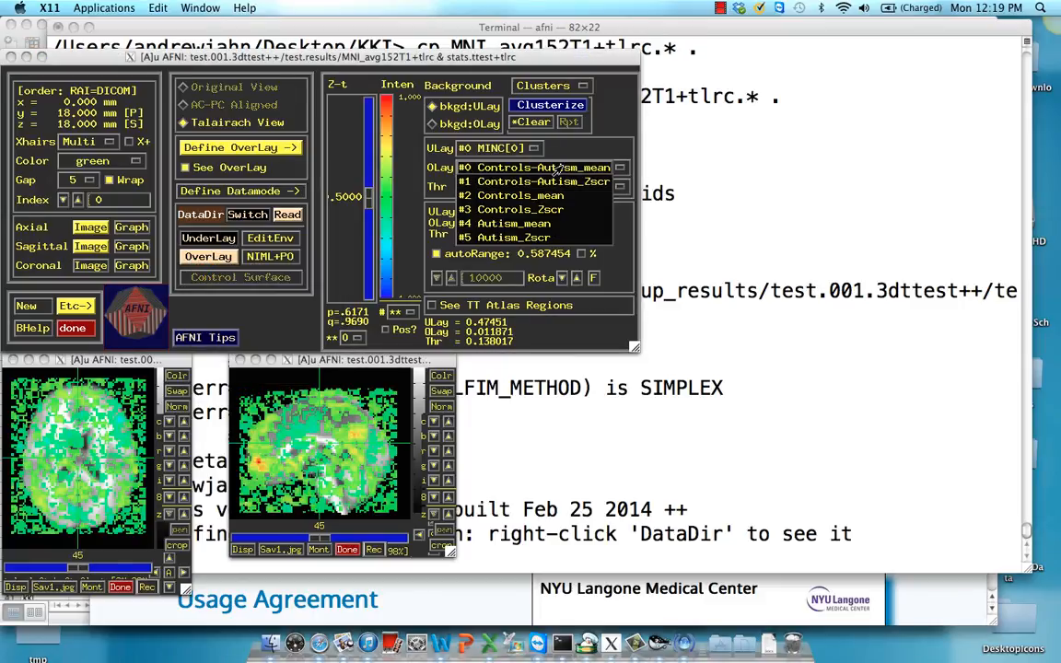
pyautogui.click(538, 182)
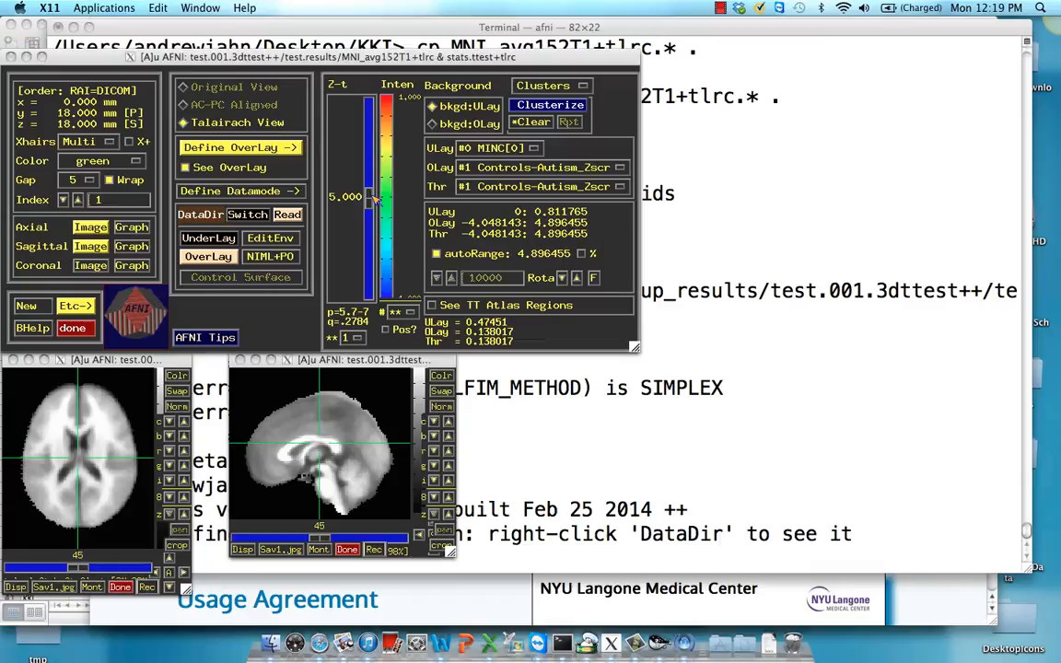
# - Threshold the z-map at 1.934, clusterize it, and place crosshairs on a posterior cluster
pyautogui.moveTo(368, 199); pyautogui.dragTo(368, 243)
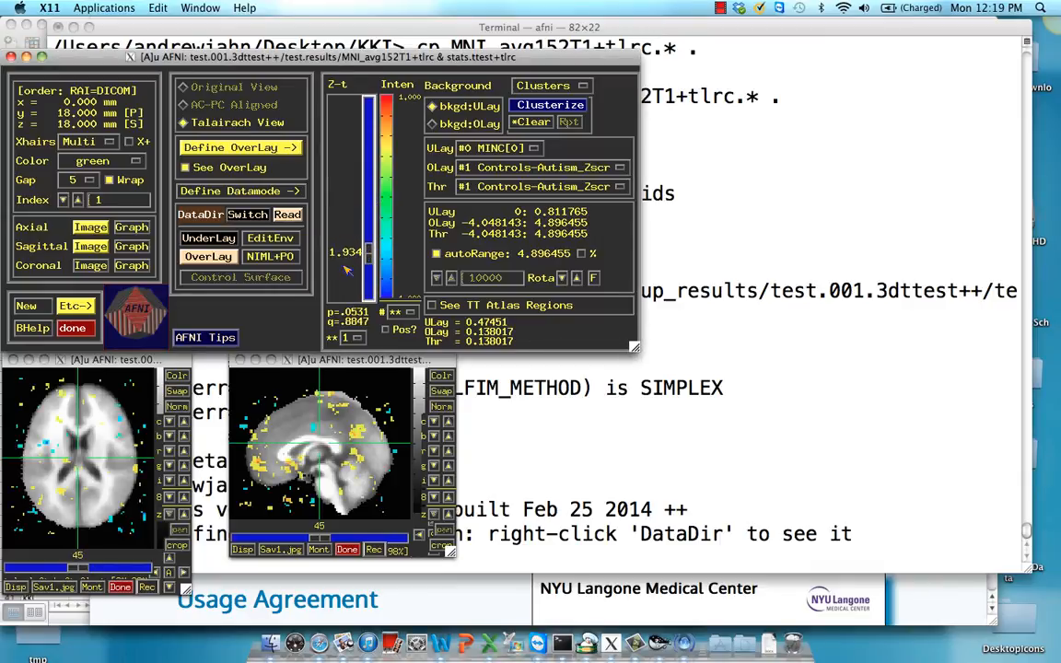
pyautogui.click(549, 103)
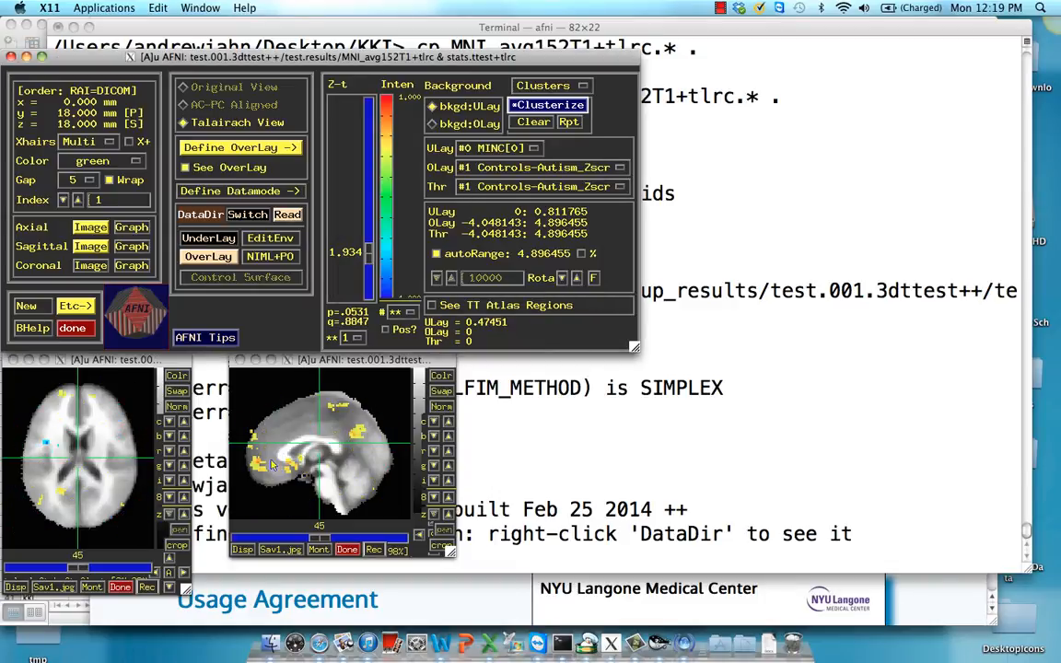
pyautogui.click(287, 427)
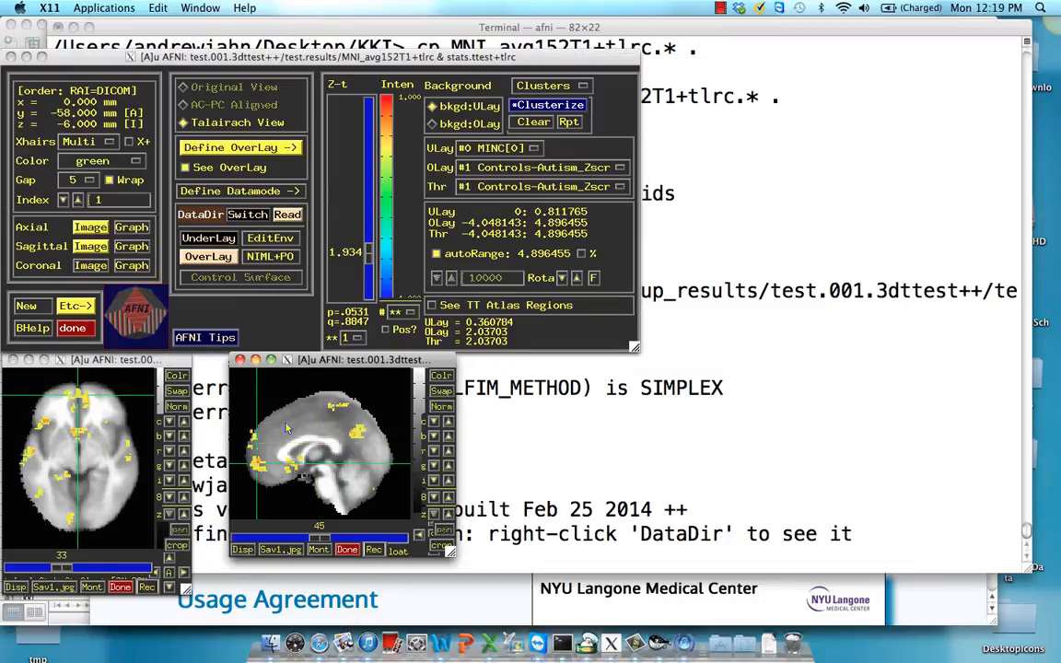
pyautogui.moveTo(479, 335)
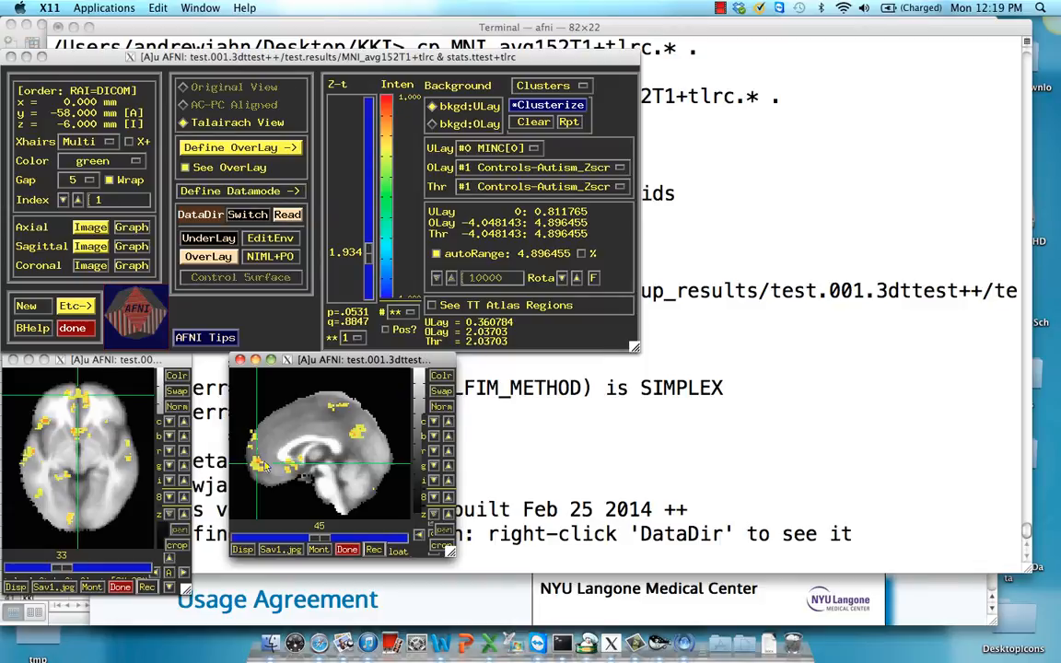
pyautogui.click(262, 465)
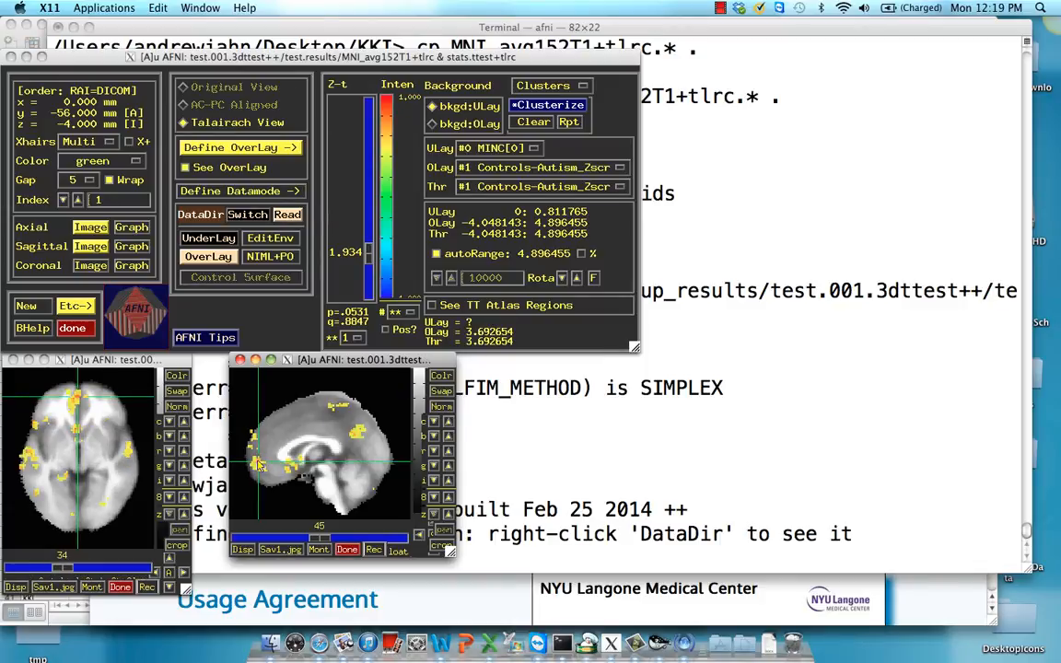